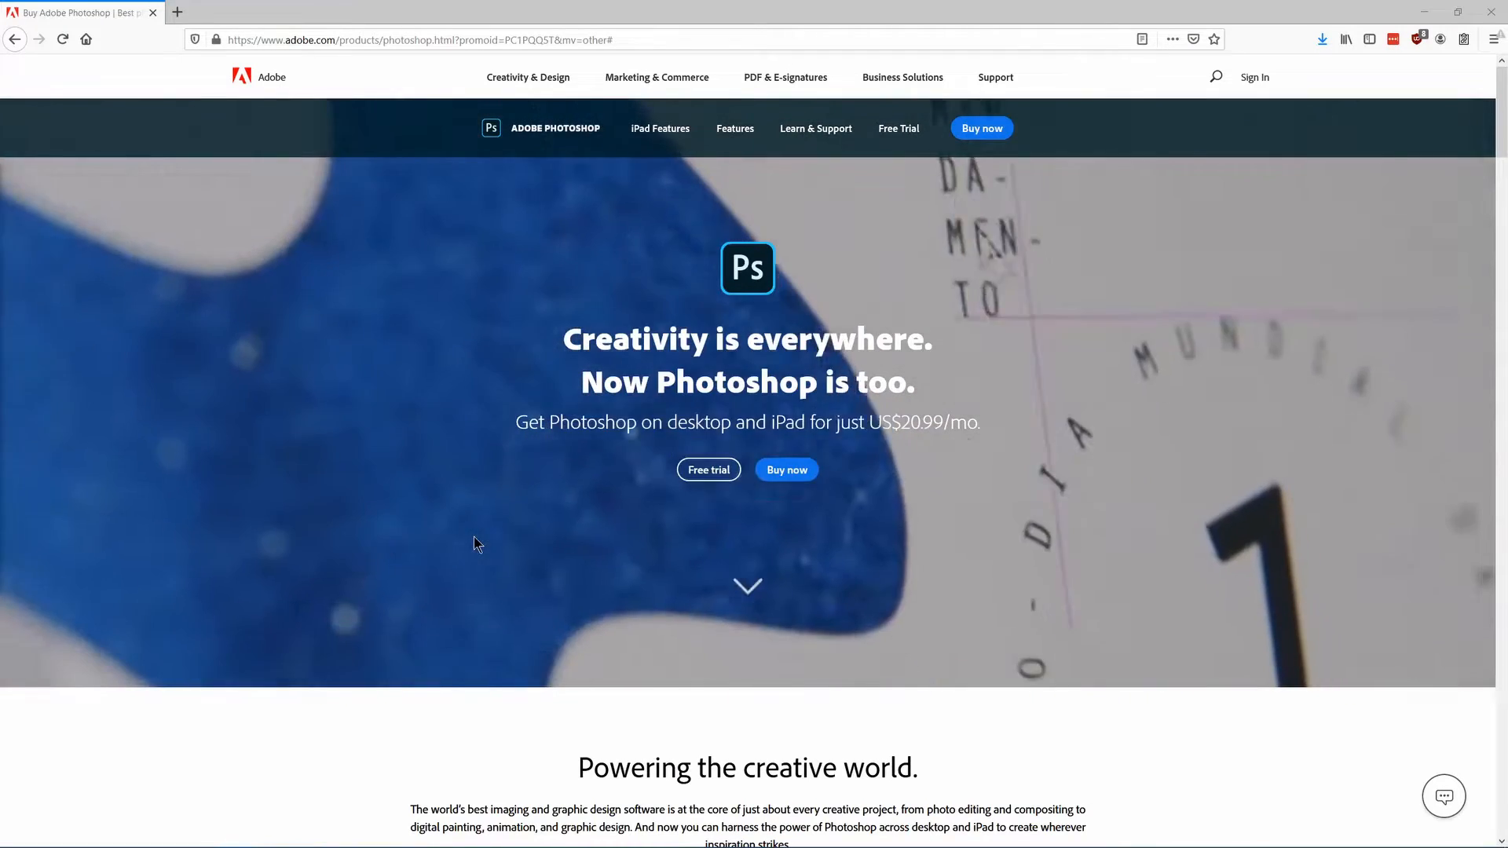
Scroll down through the page to reach the Microsoft Paint canvas area
scroll("down", 3)
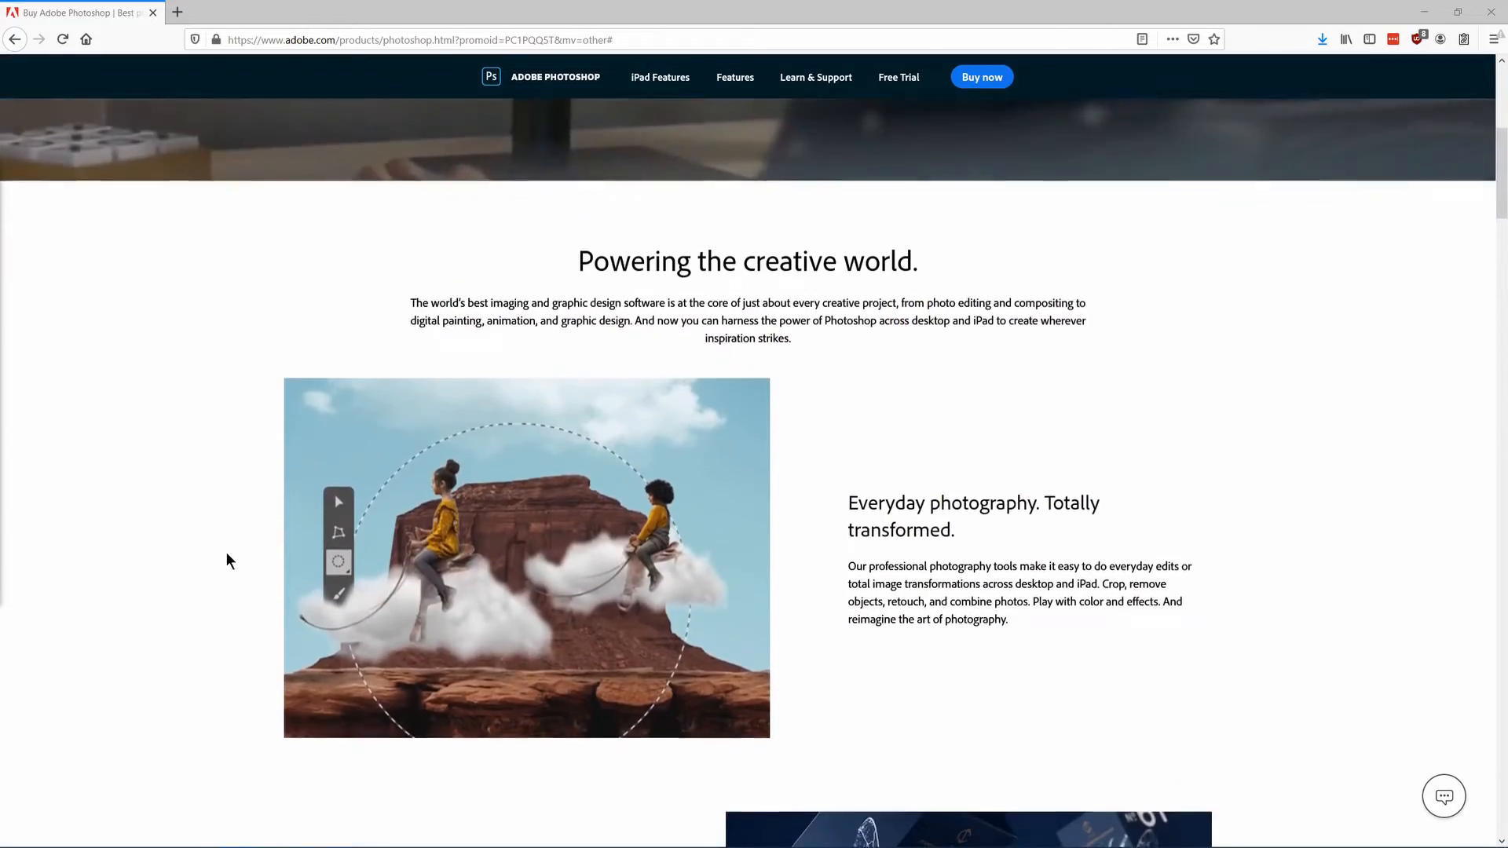
scroll("down", 3)
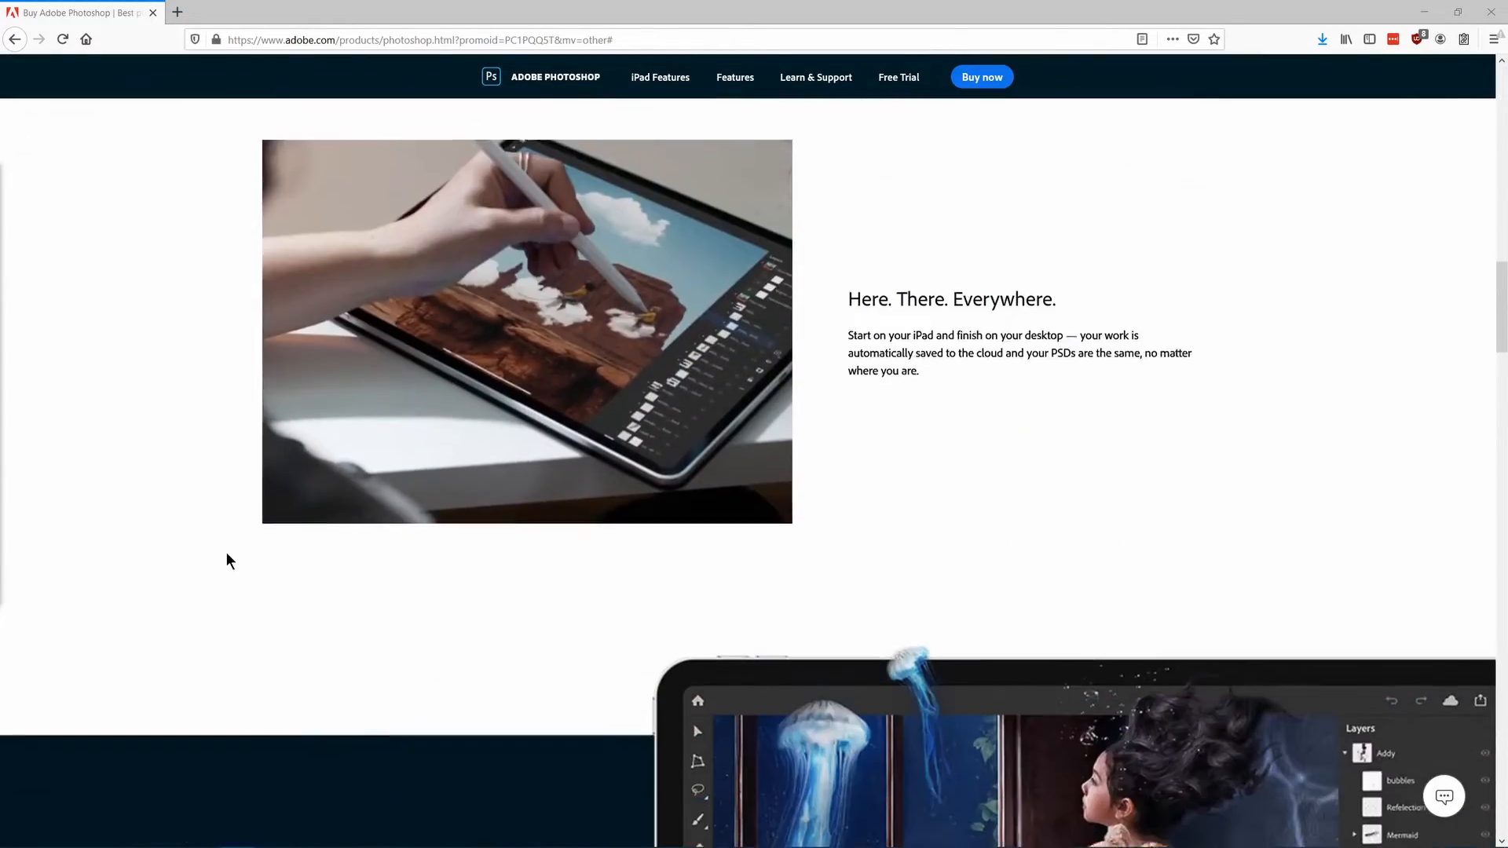
scroll("down", 3)
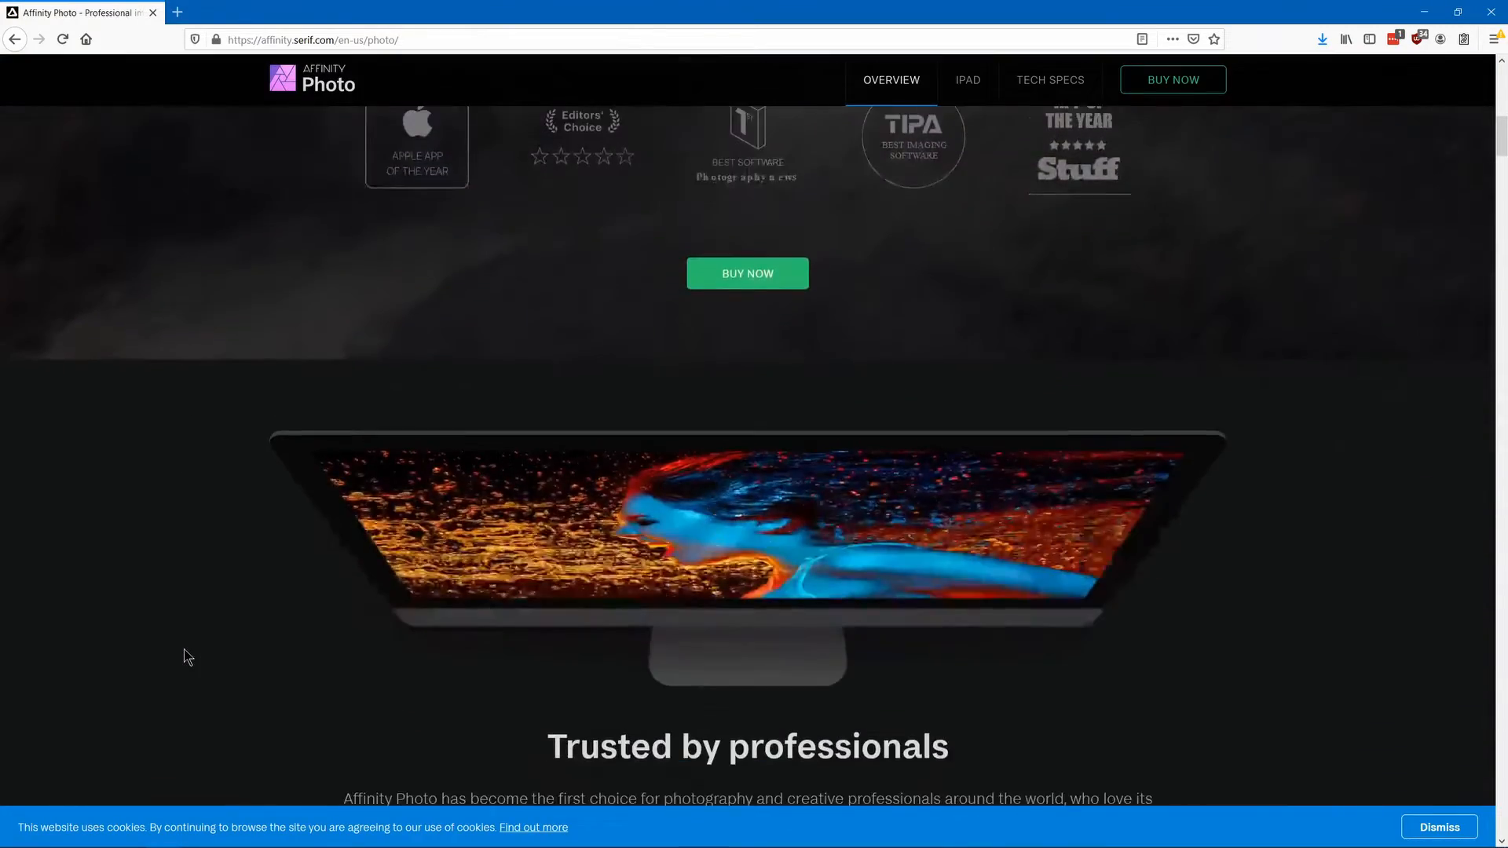
scroll("down", 3)
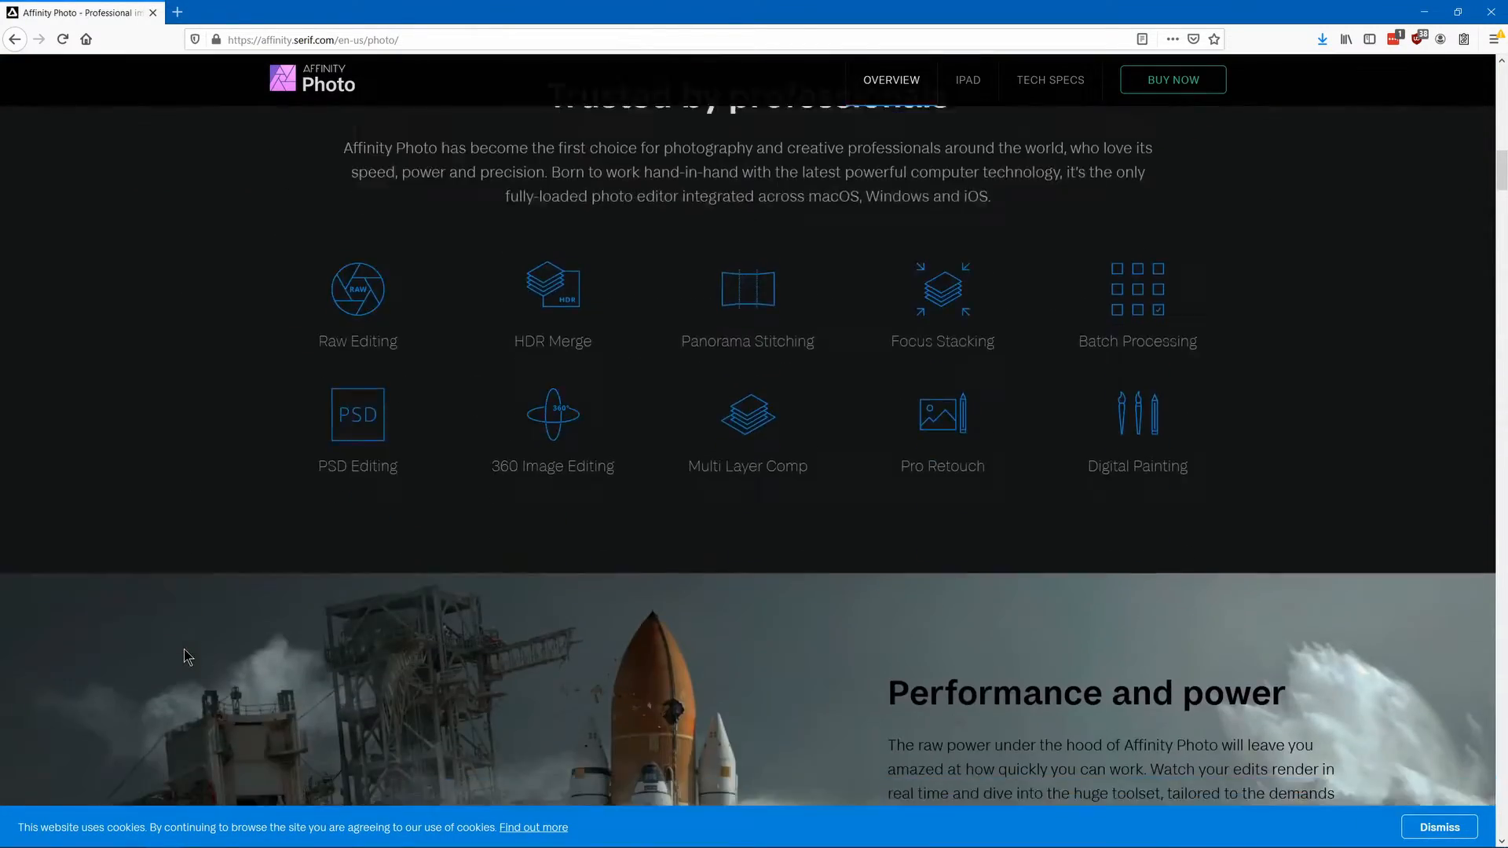
scroll("down", 3)
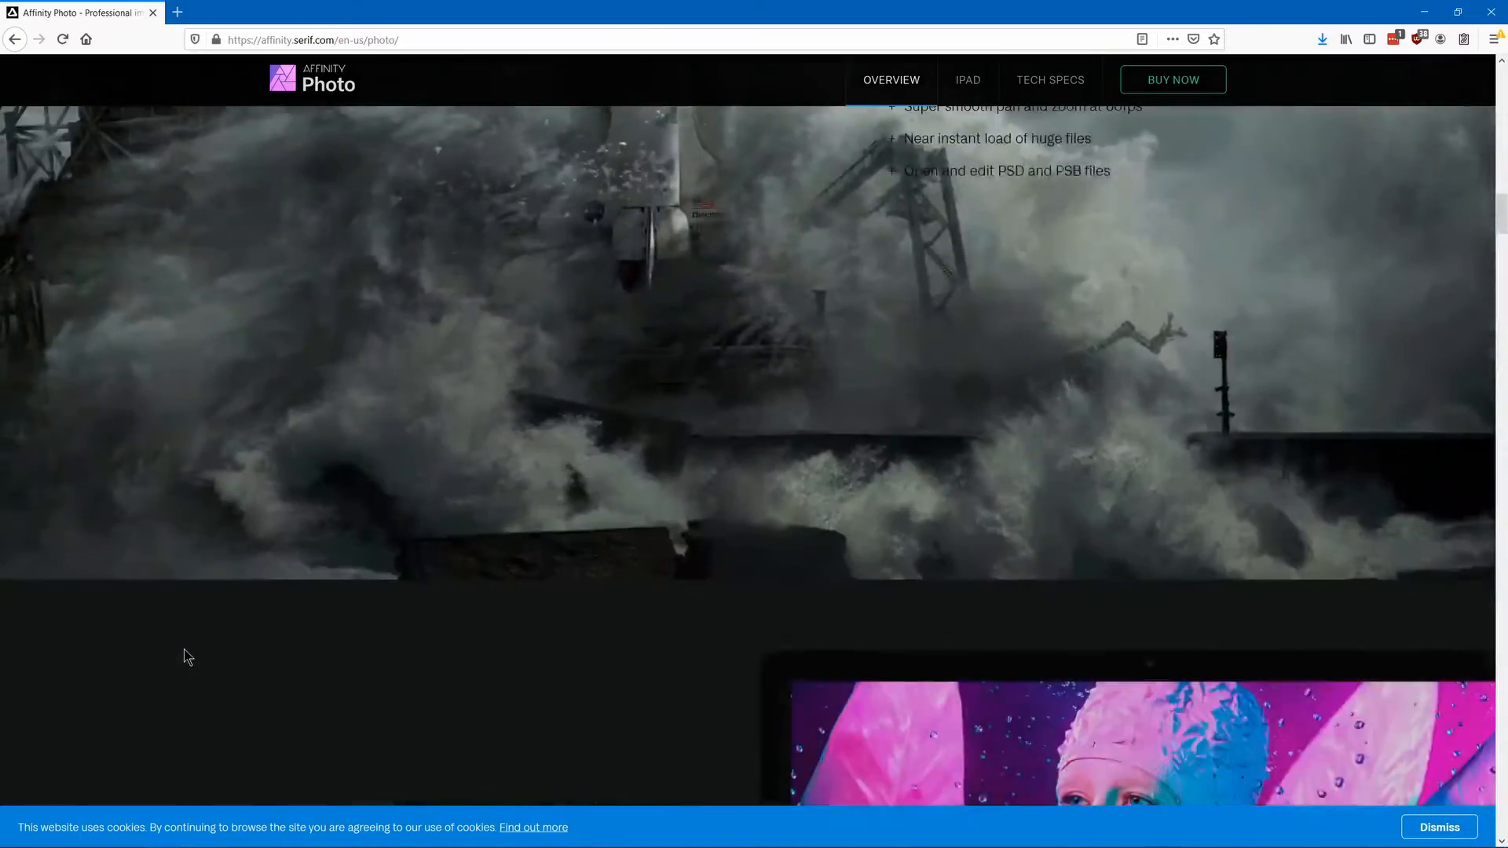
scroll("down", 3)
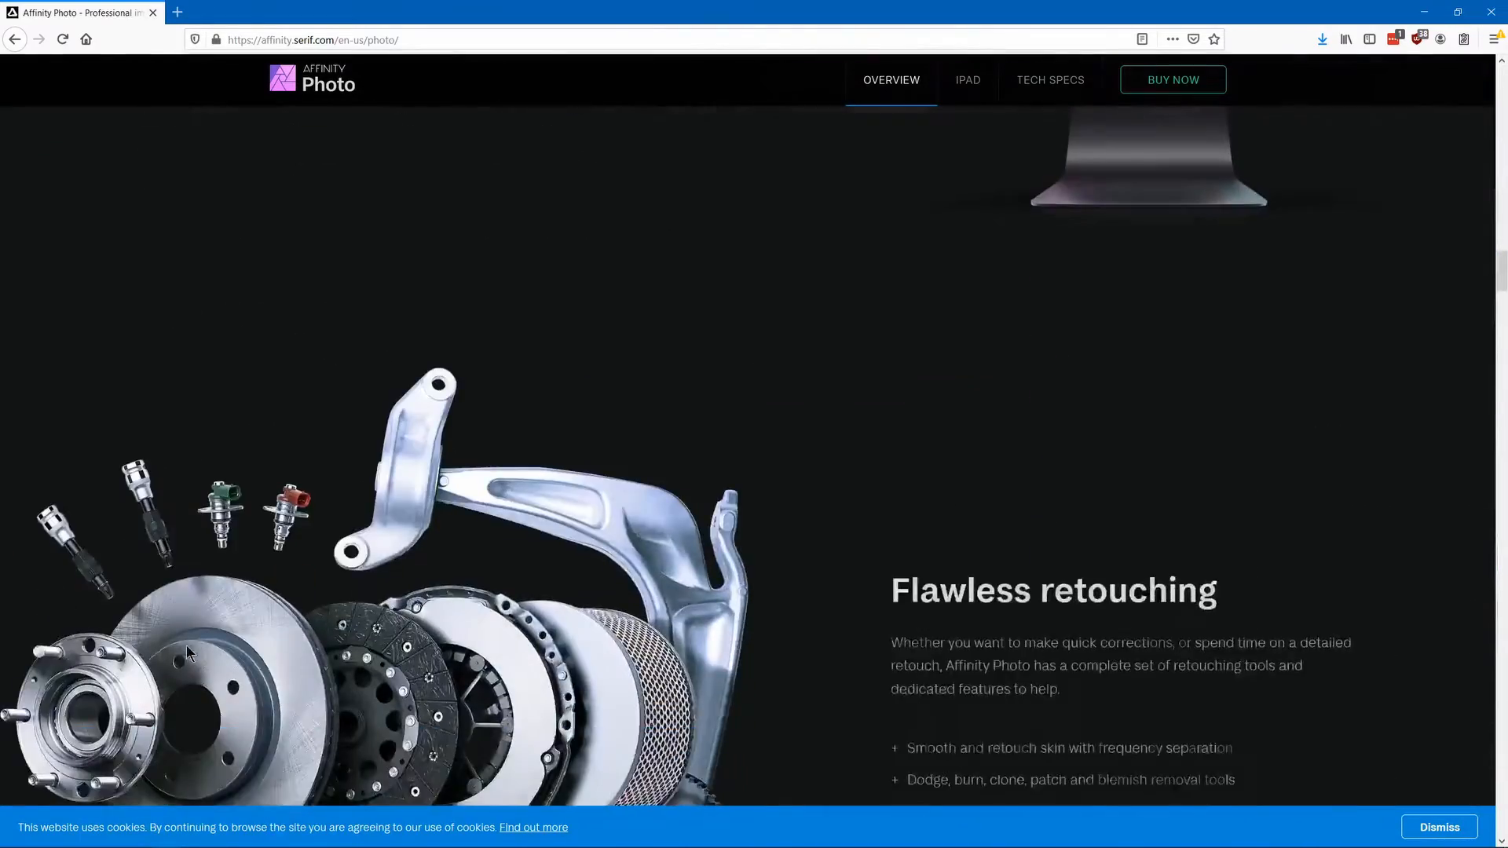
scroll("down", 3)
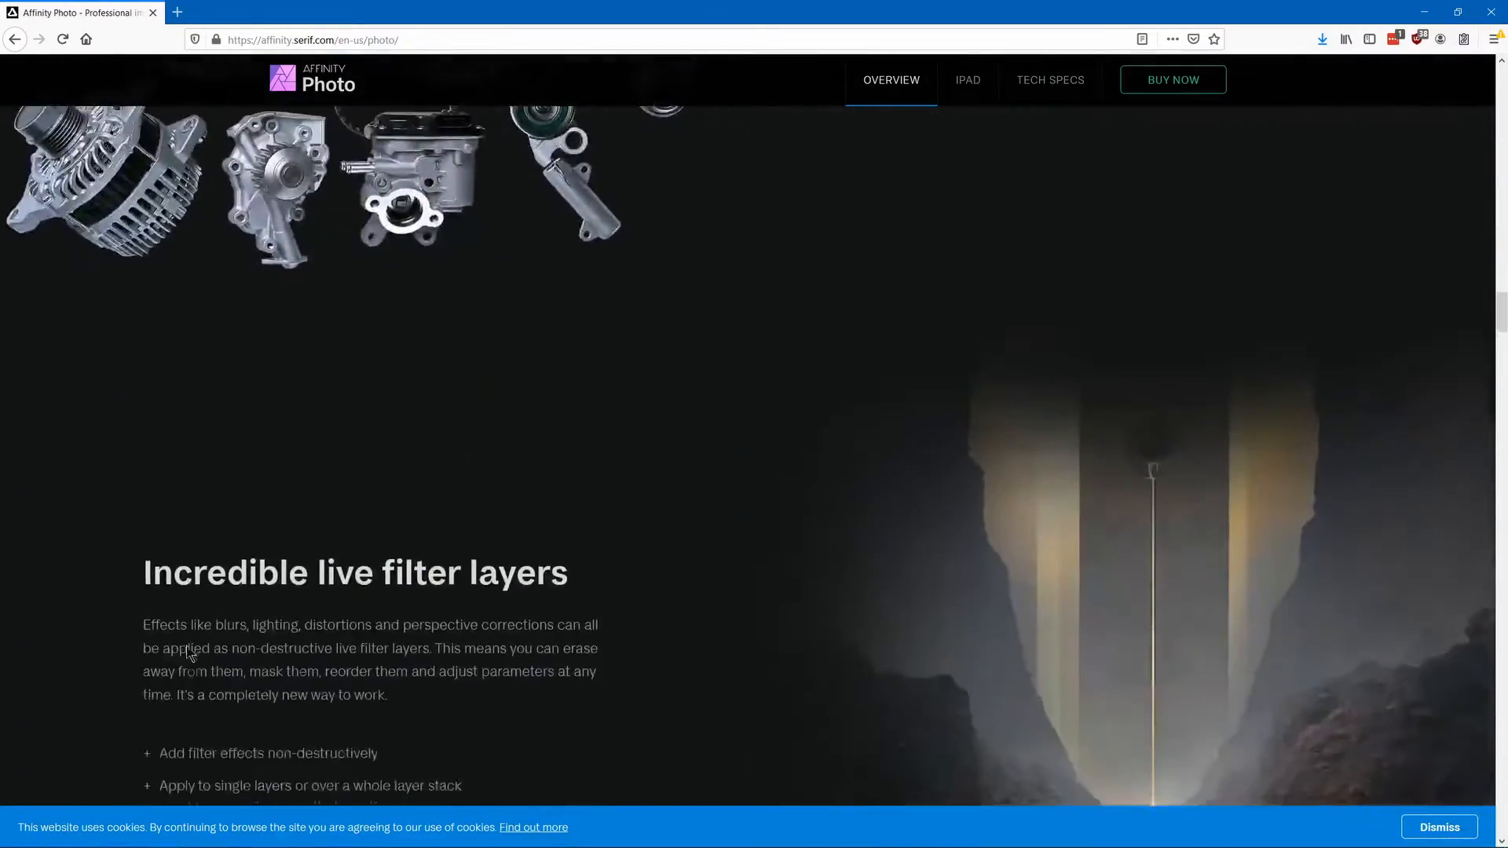
scroll("down", 3)
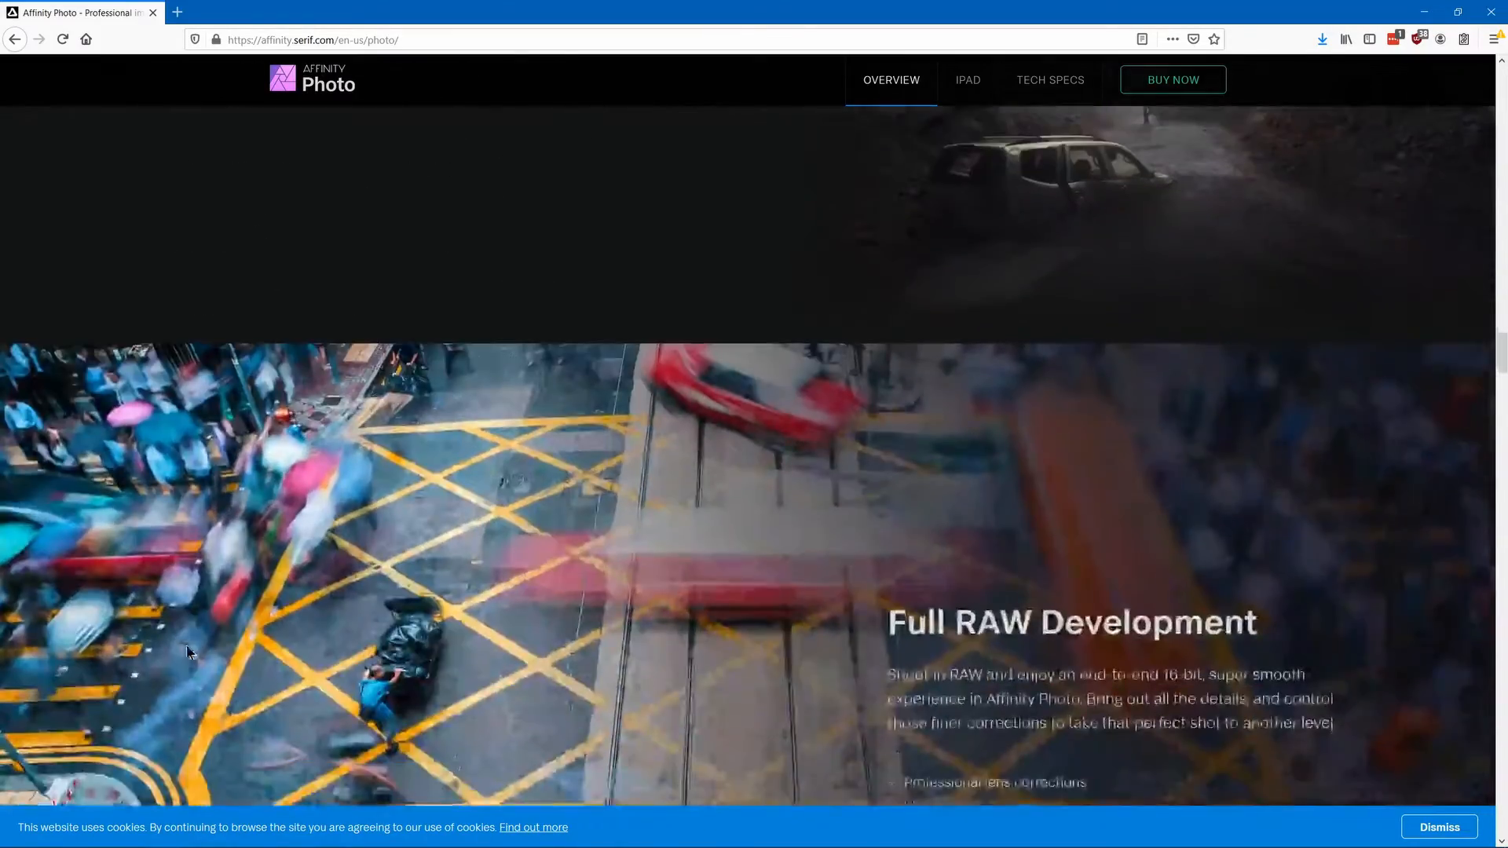
scroll("down", 3)
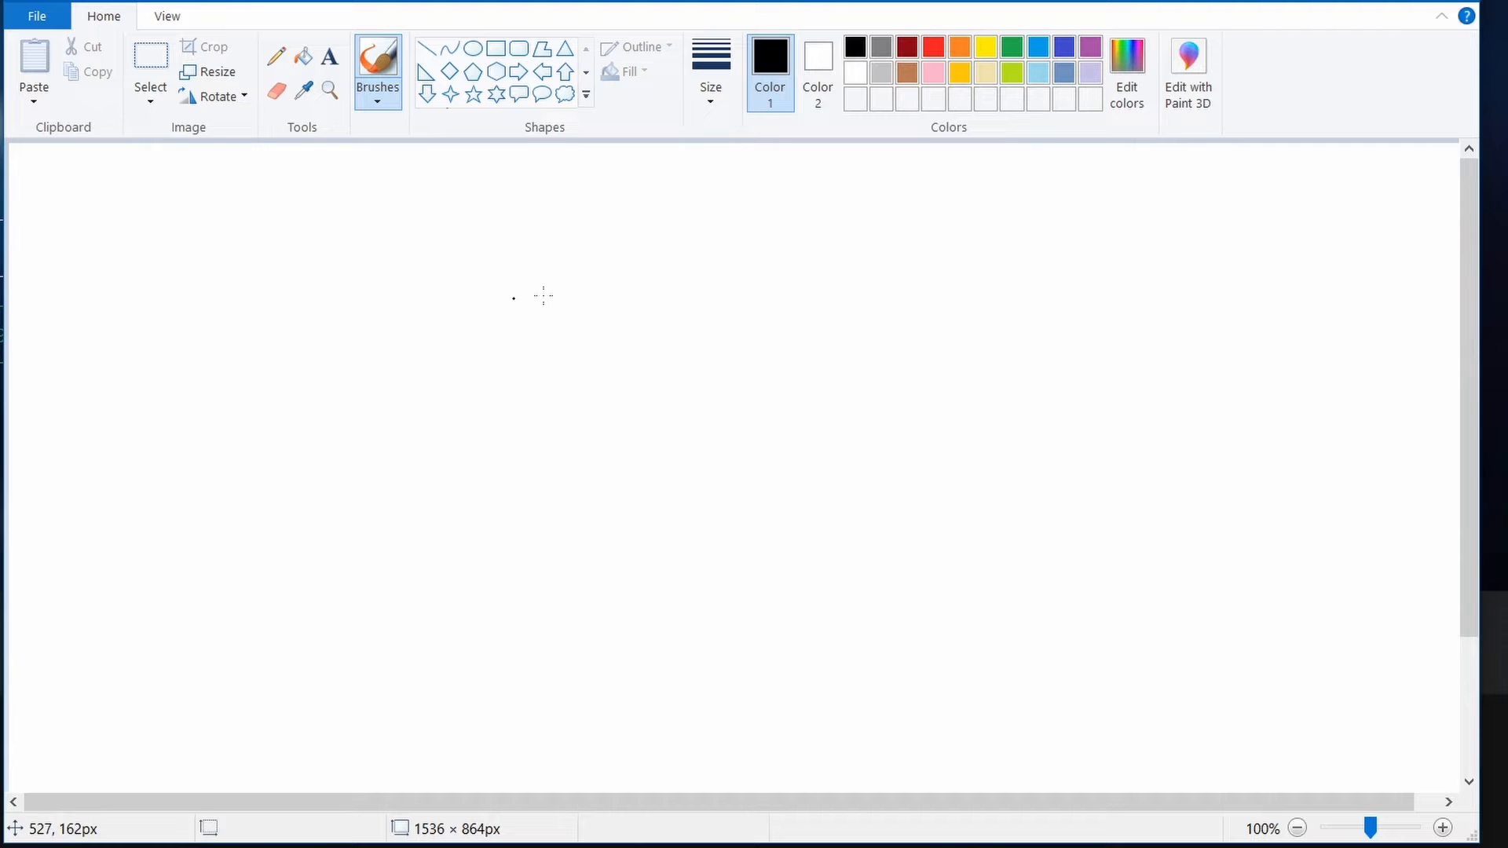
mouse_move(1347, 719)
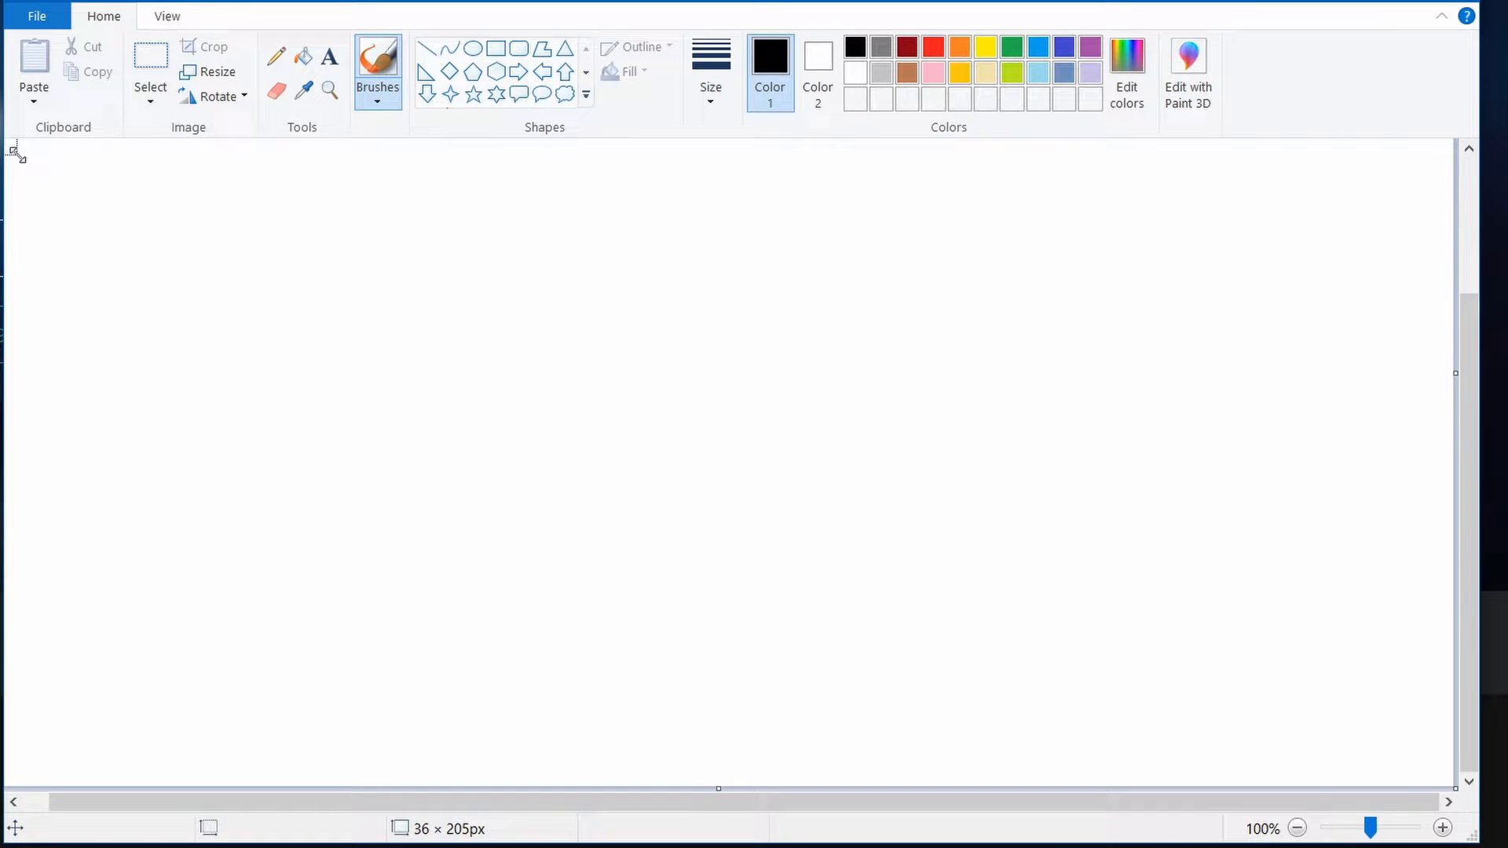
Zoom to 400%, drag the canvas to about 36 × 204 px, and switch to the getpaint.net tab
left_click(1441, 827)
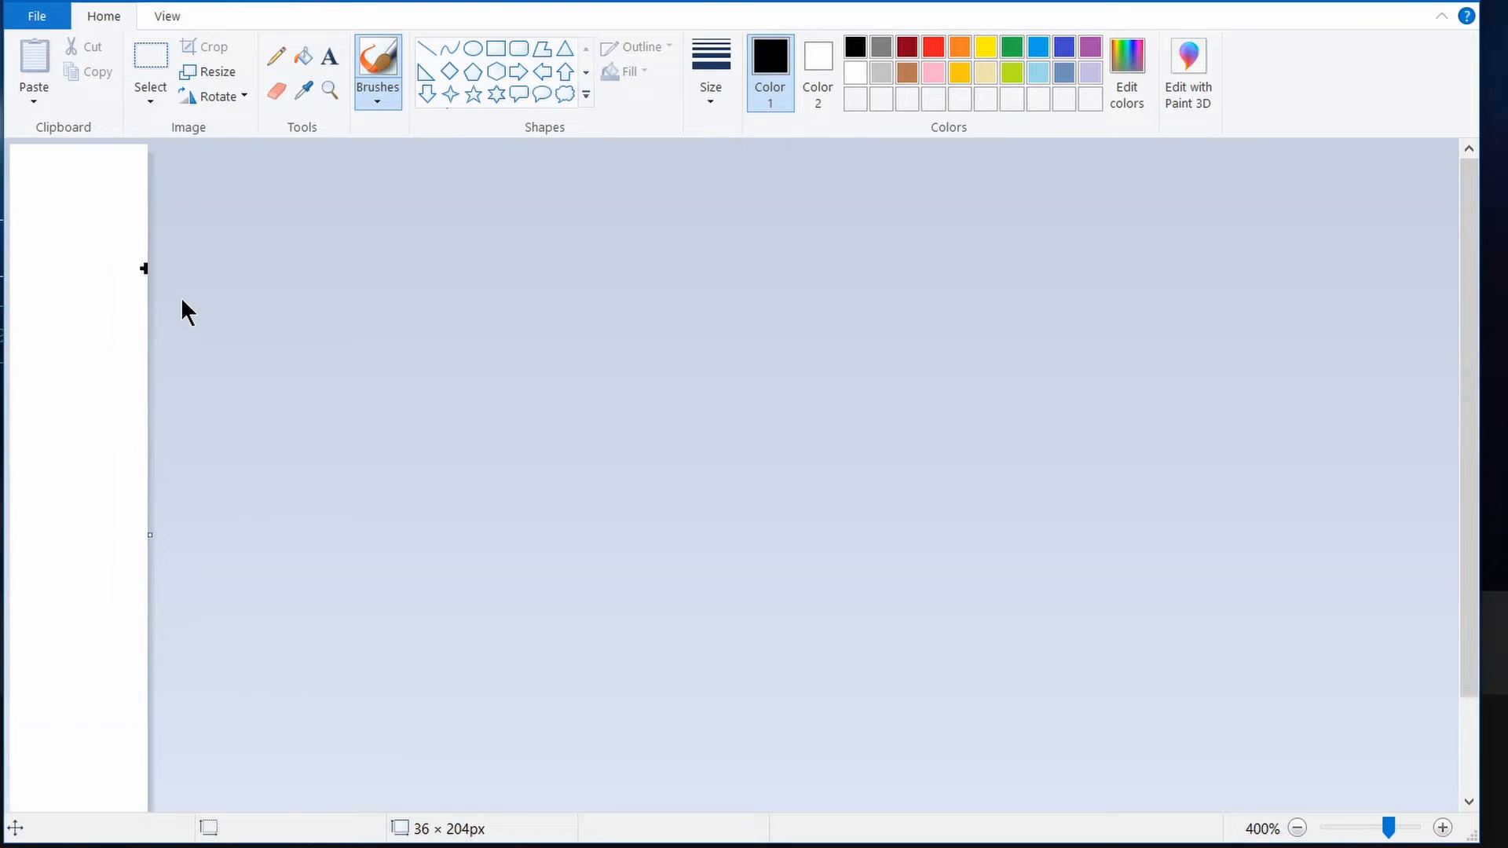
left_click_drag(149, 535, 116, 731)
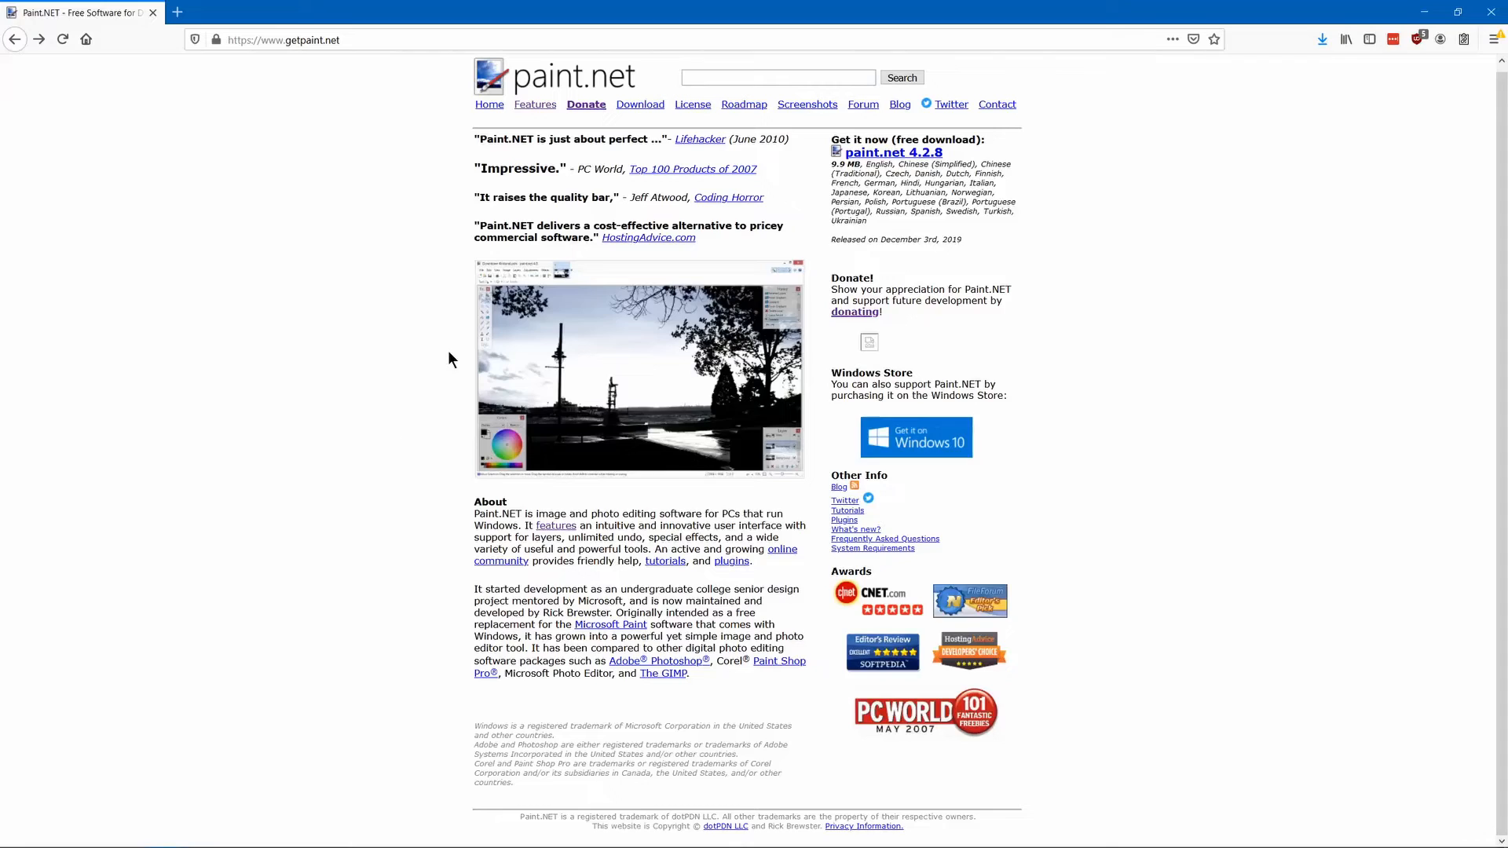
left_click(639, 104)
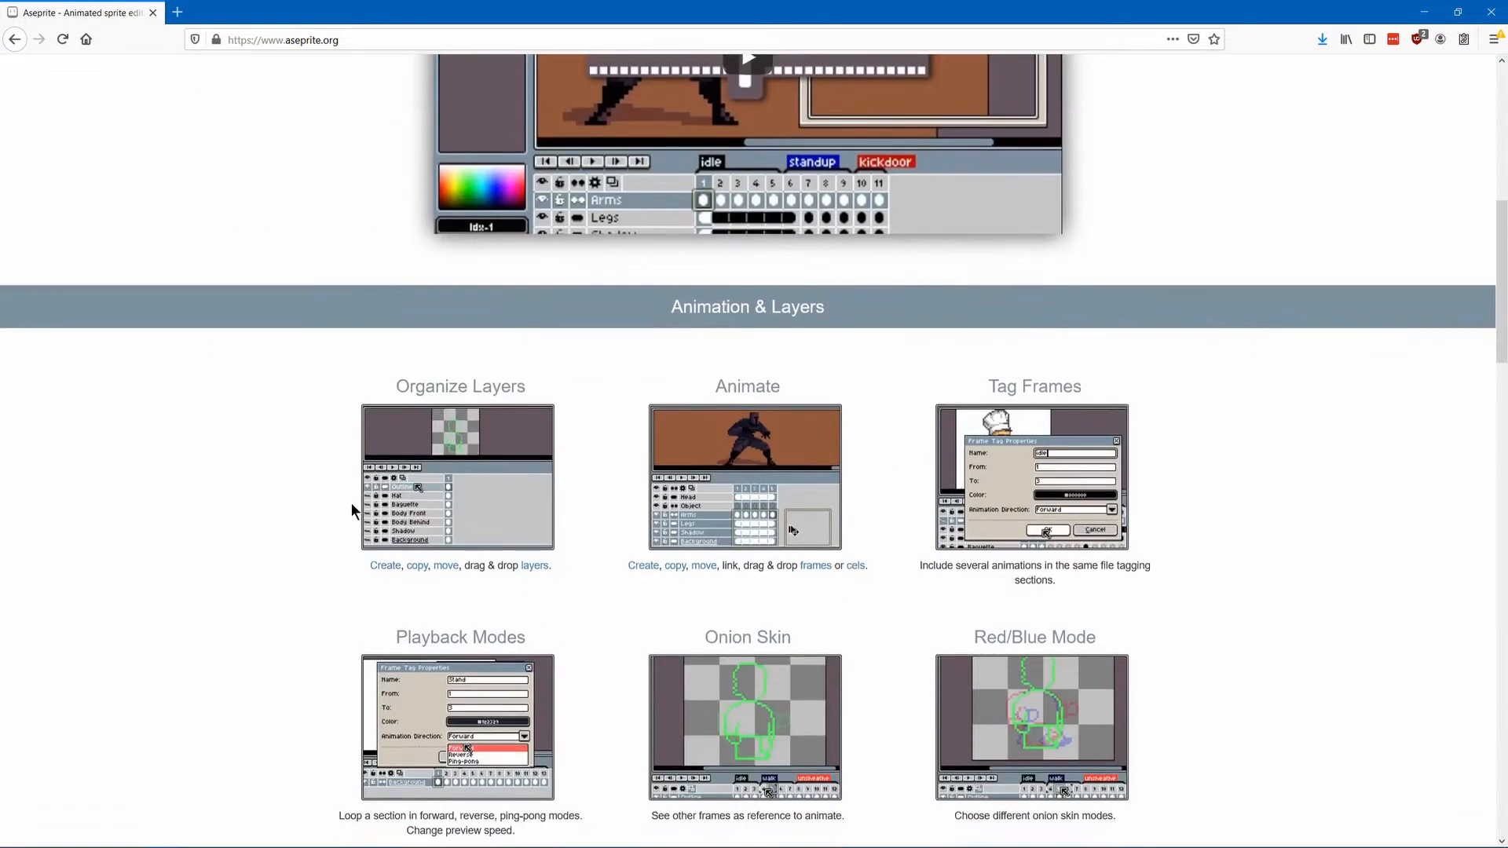
Browse the Aseprite feature sections, return to the top and play the embedded trailer video
scroll("down", 3)
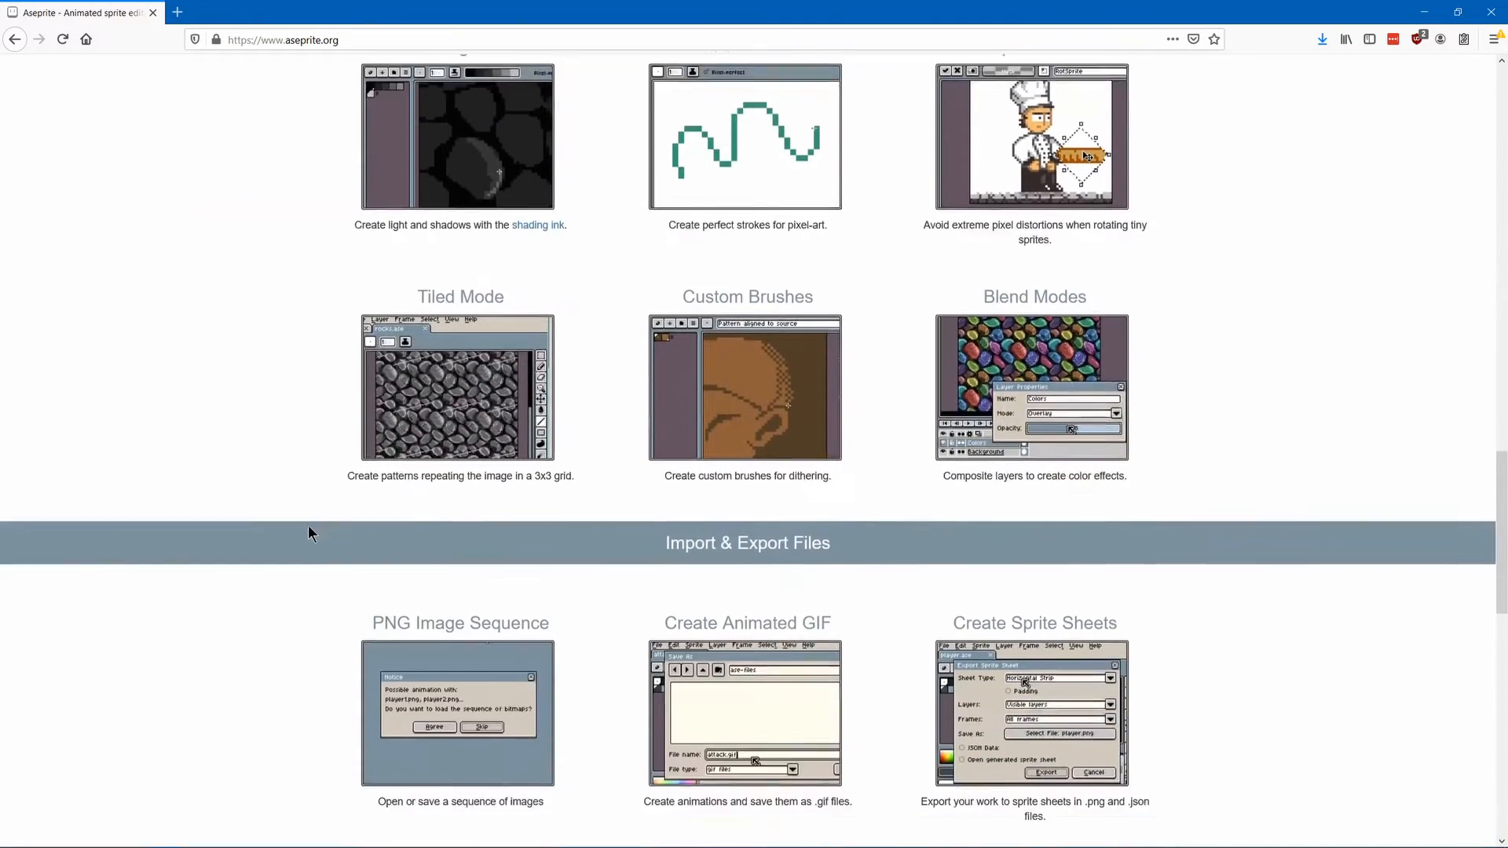
scroll("down", 3)
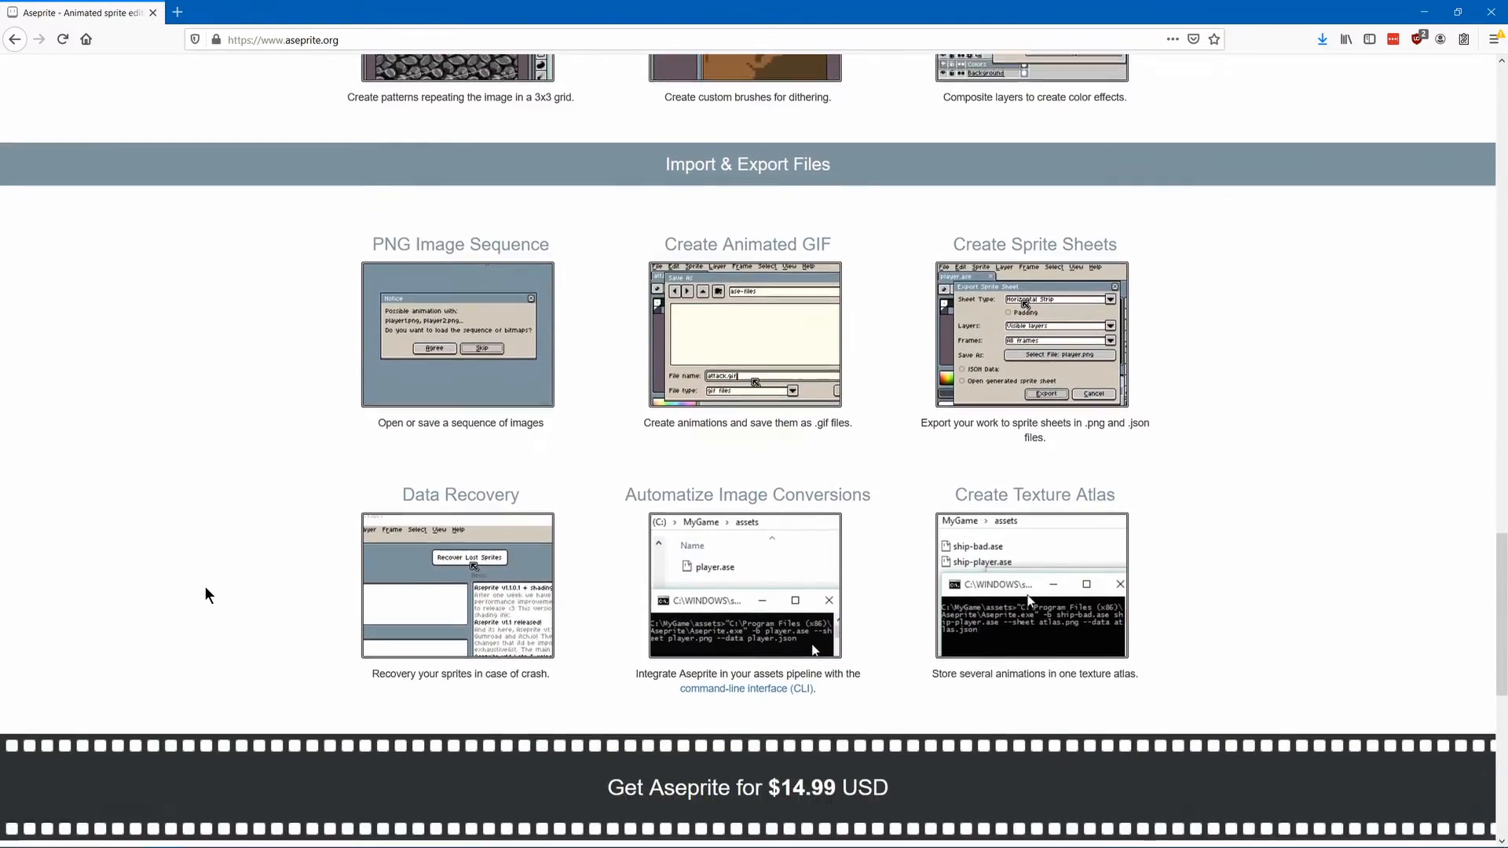
scroll("down", 3)
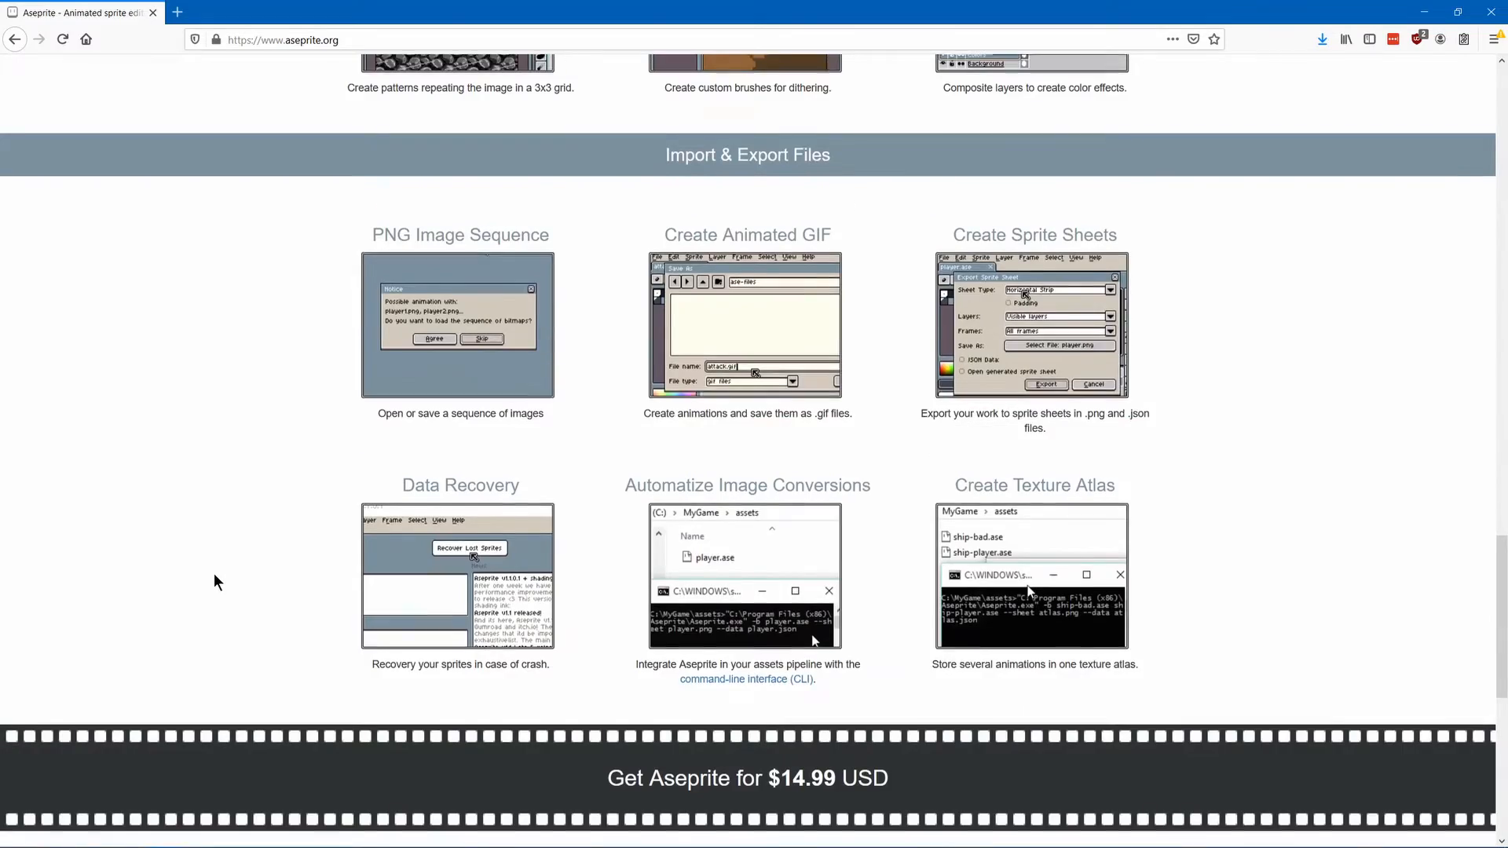
scroll("up", 3)
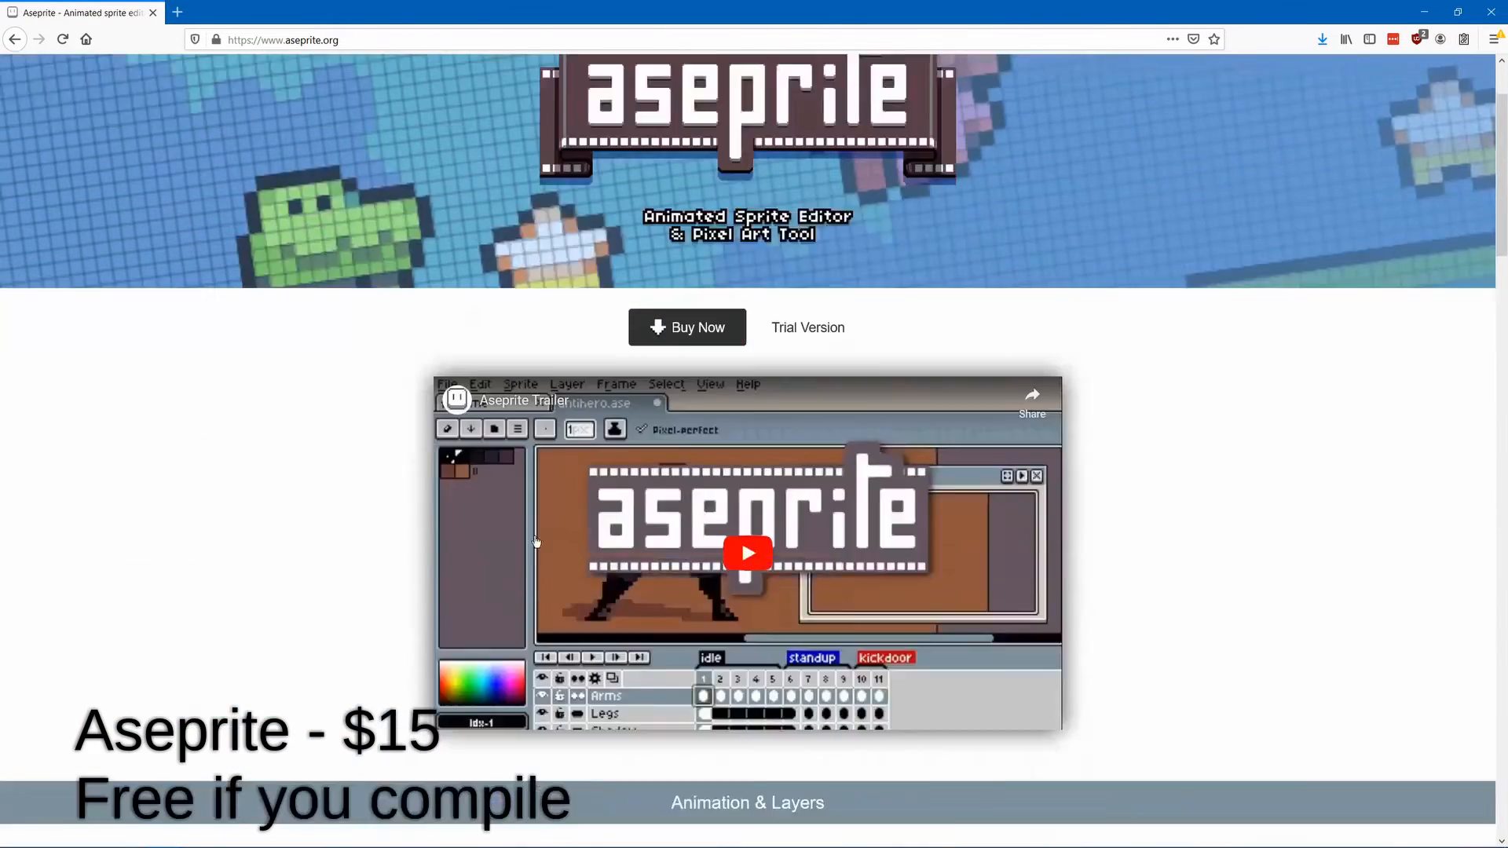
left_click(747, 553)
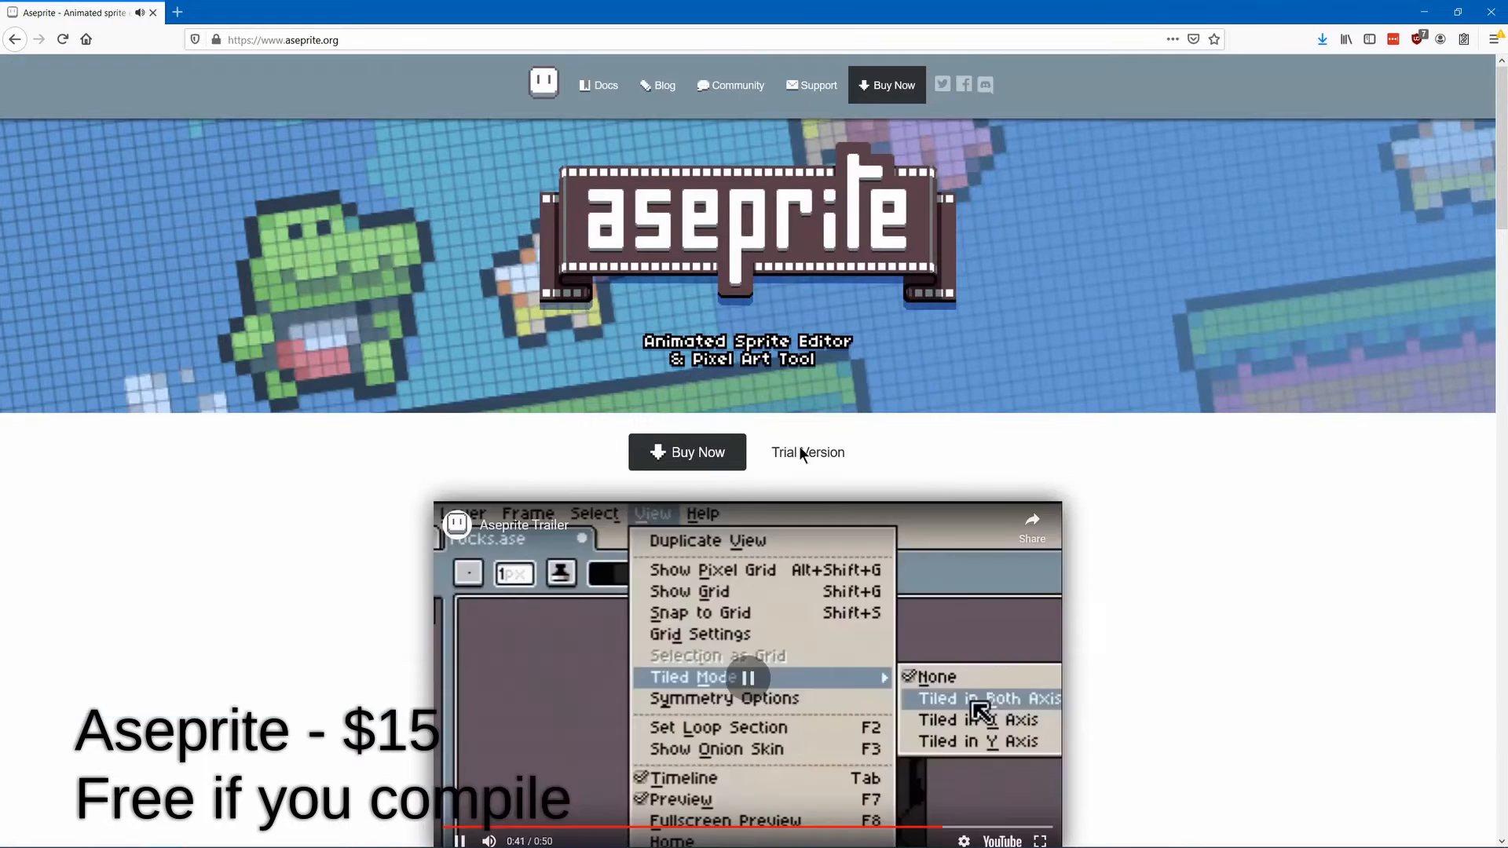
left_click(686, 452)
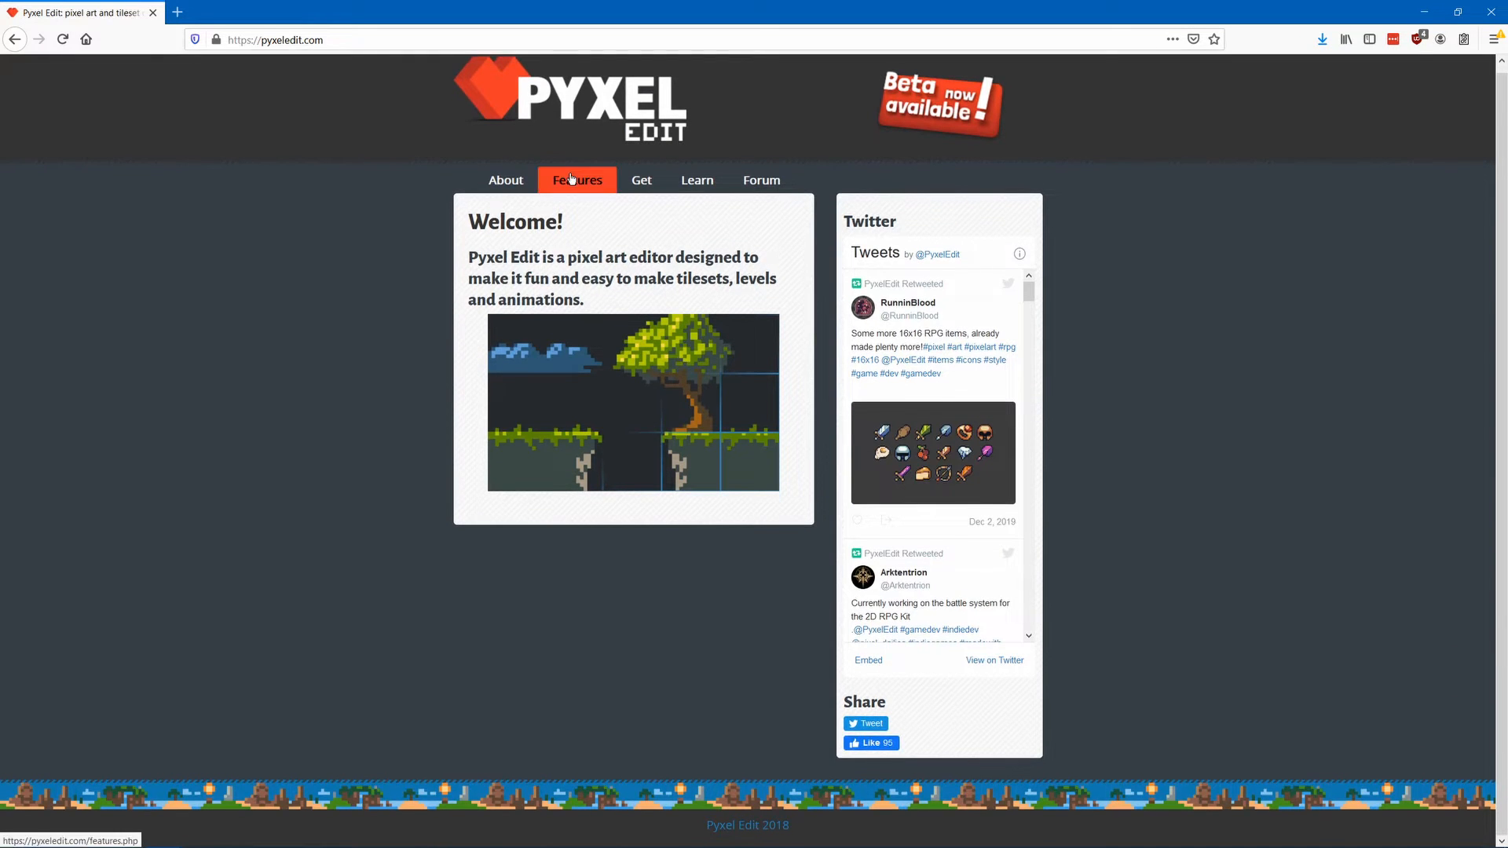
left_click(575, 180)
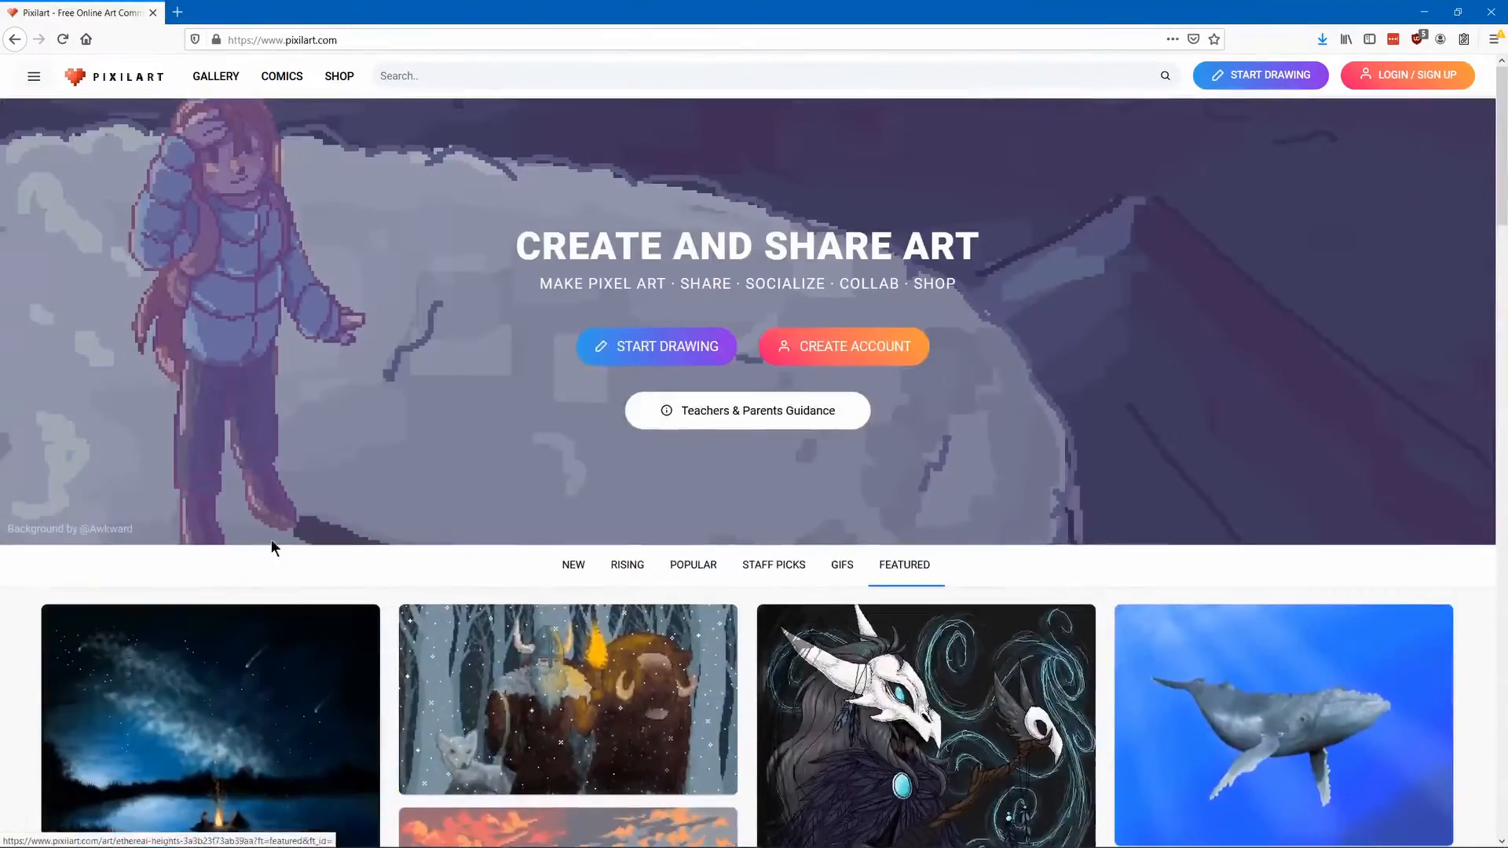
Enter the Pixilart drawing editor and pick the black pencil to sketch a smiley face
left_click(655, 346)
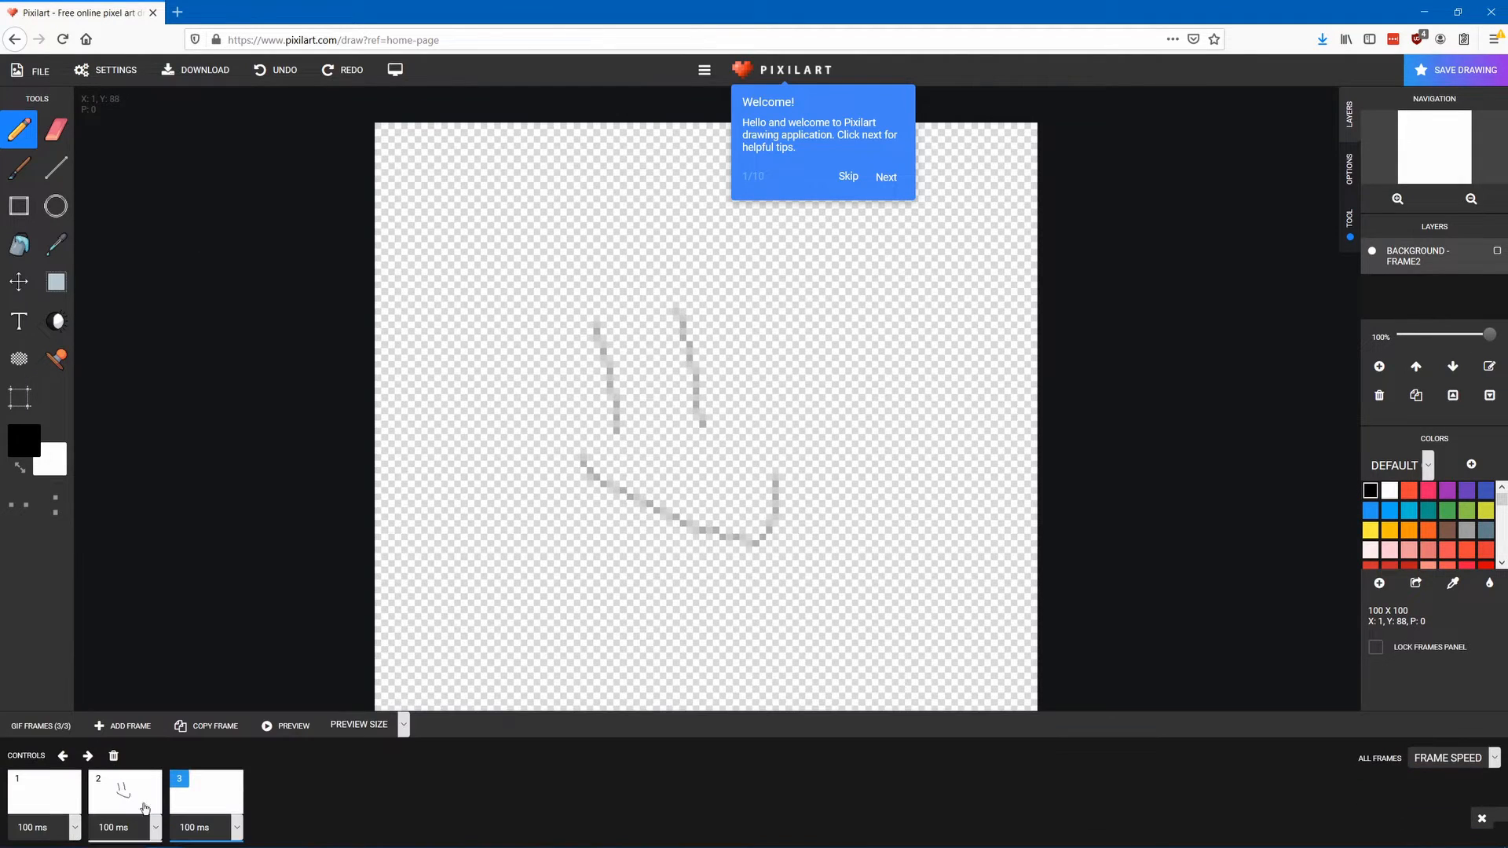
mouse_move(593, 375)
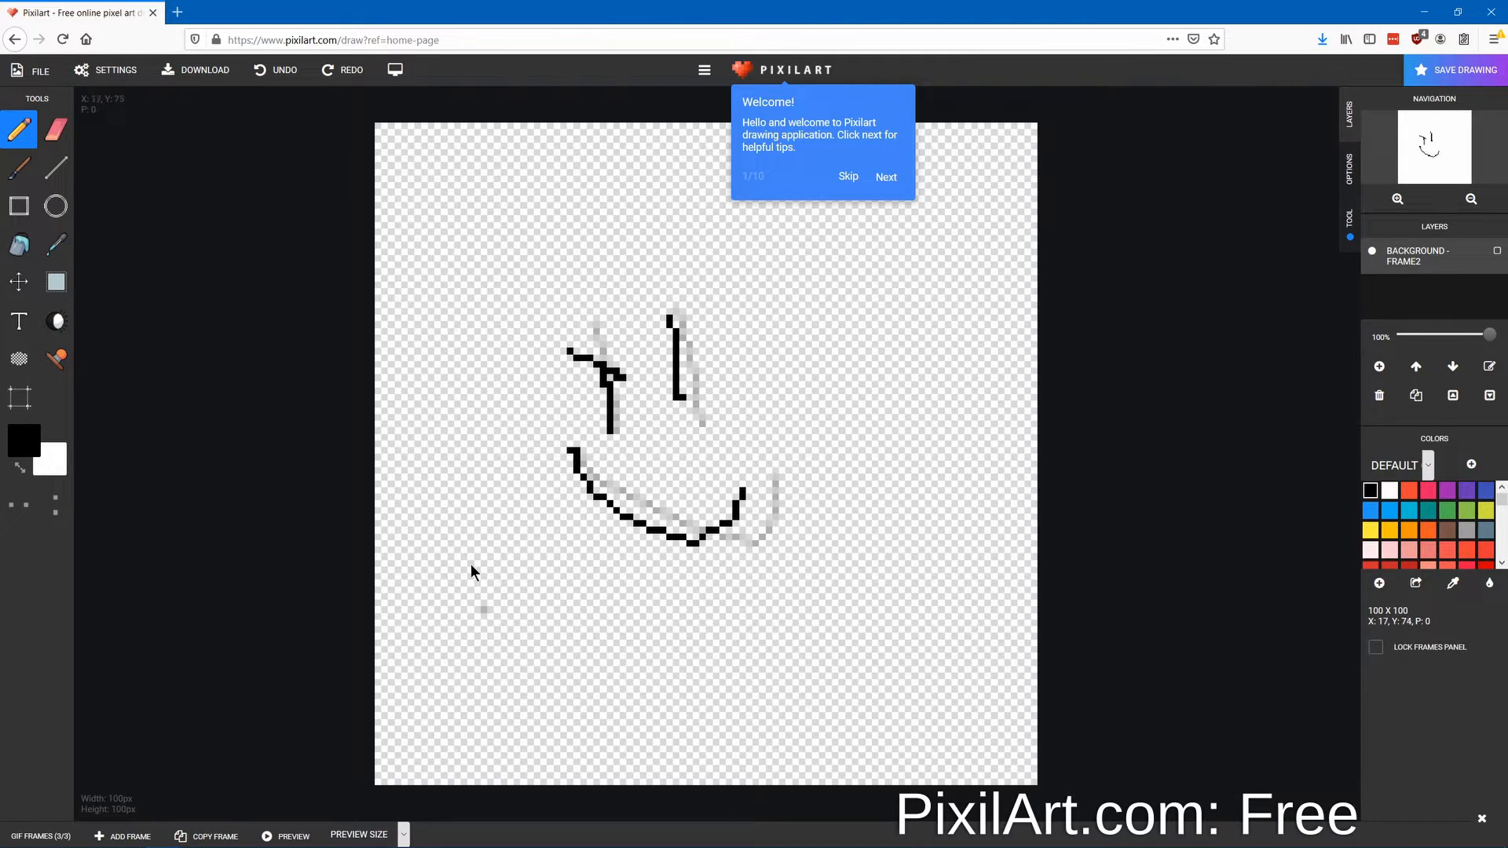
left_click(128, 836)
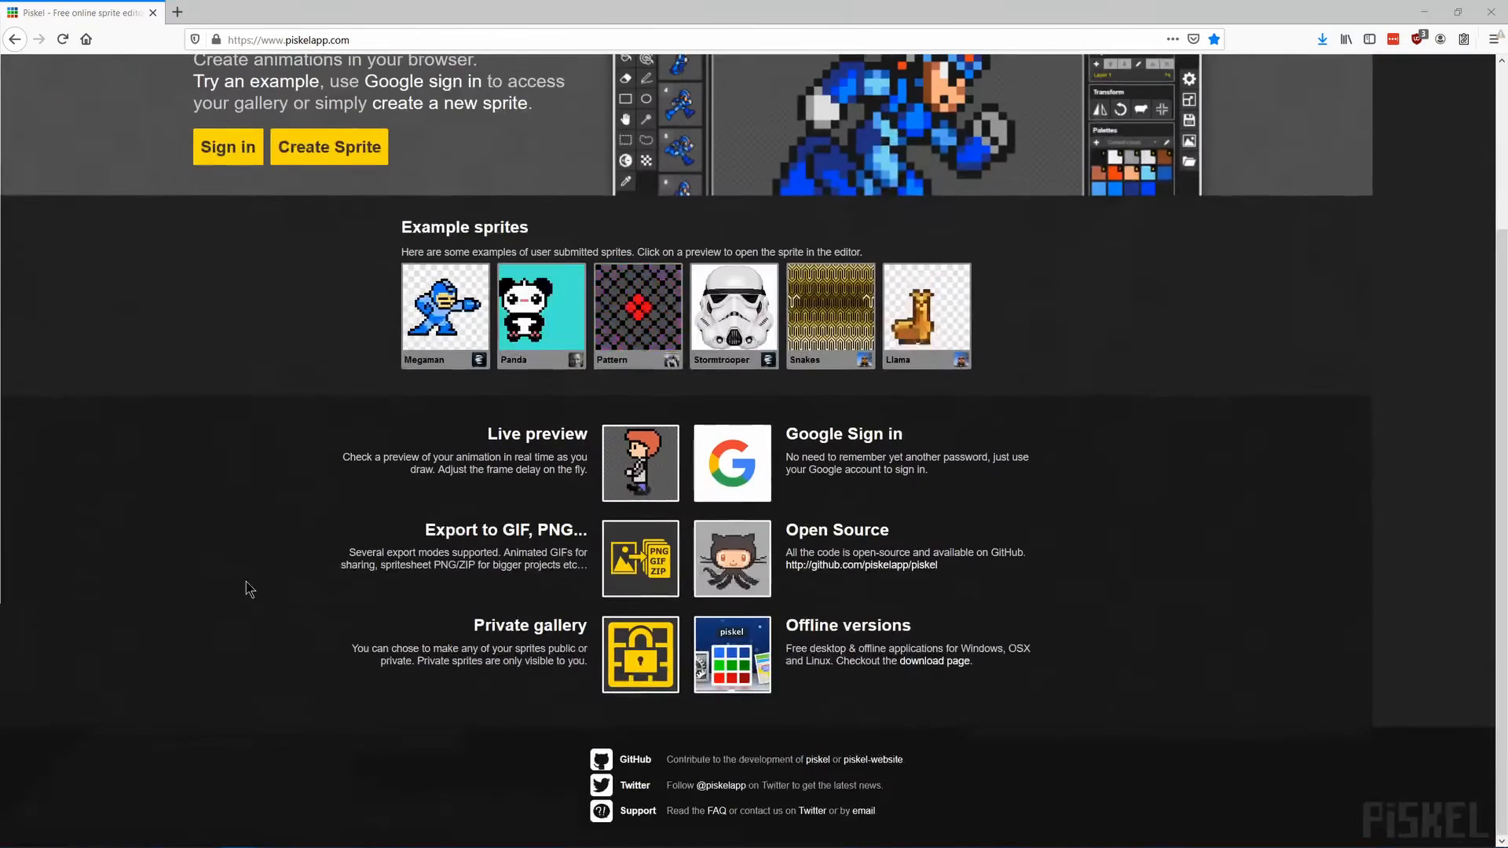
left_click(329, 146)
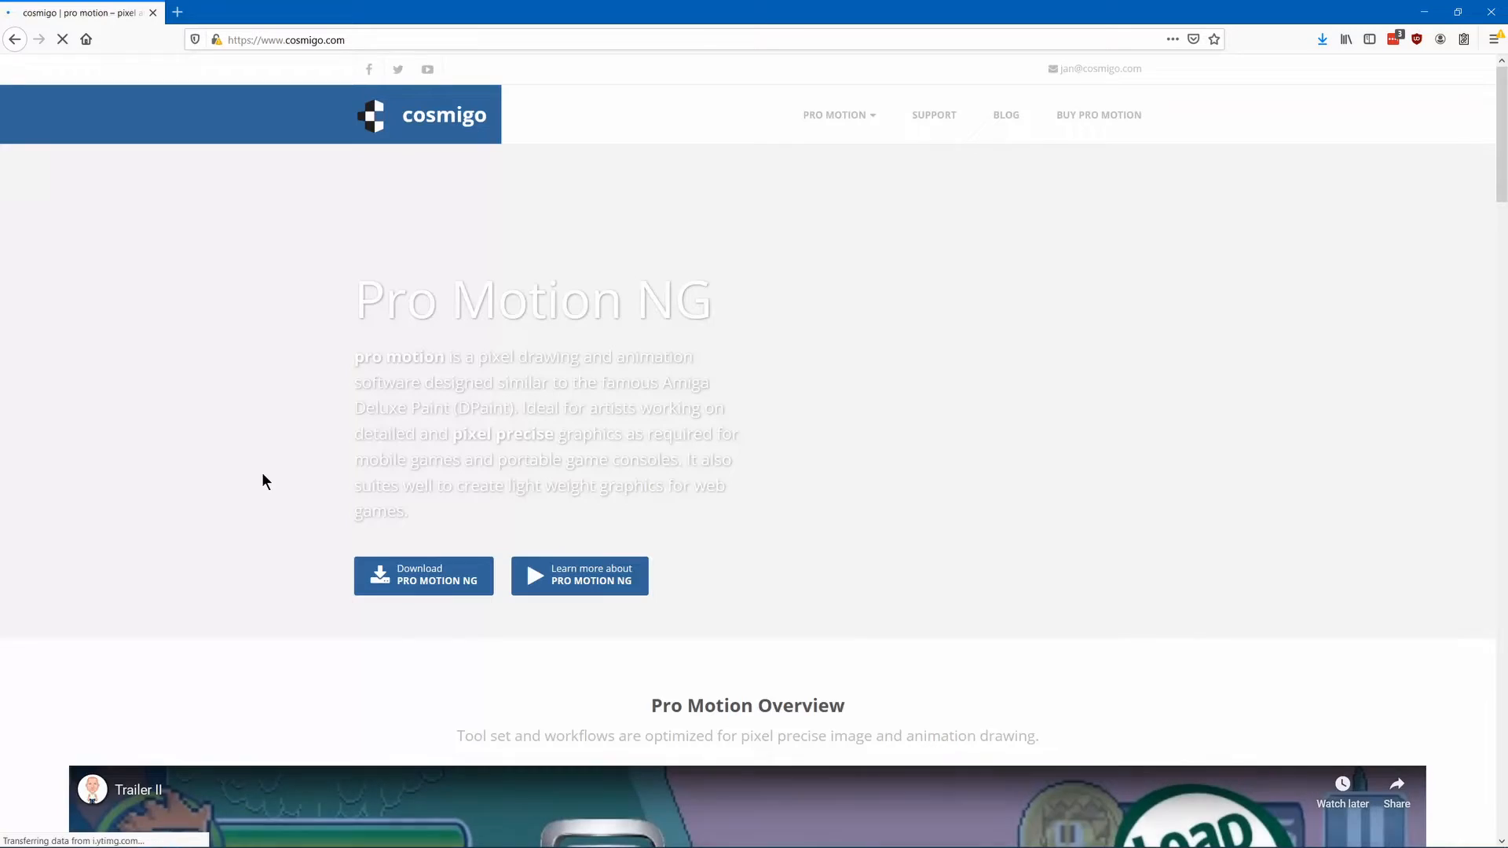
Scroll down the cosmigo homepage through Pro Motion NG's features and pricing
scroll("down", 3)
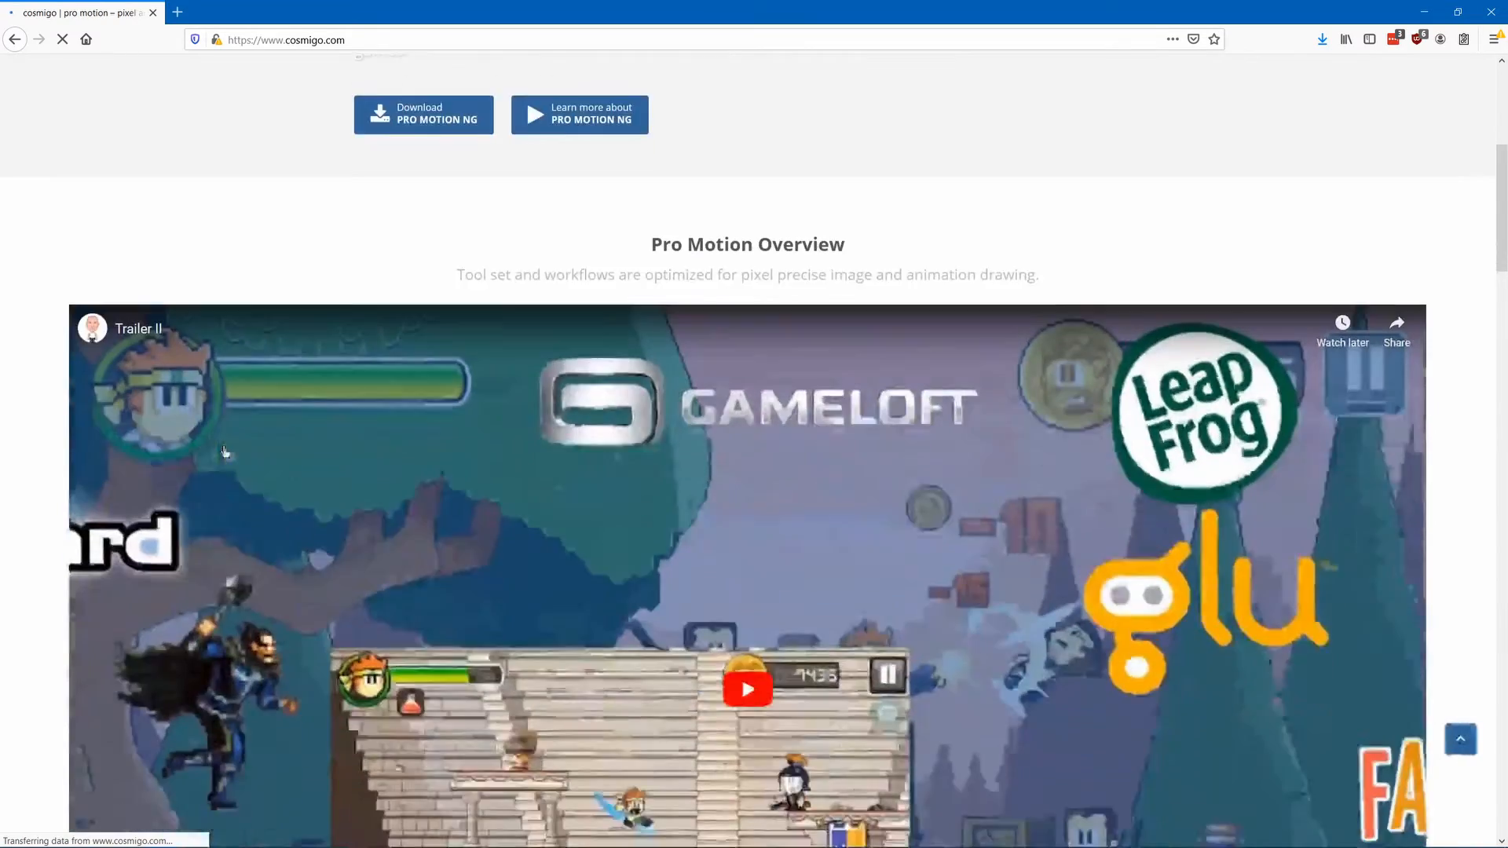
scroll("down", 3)
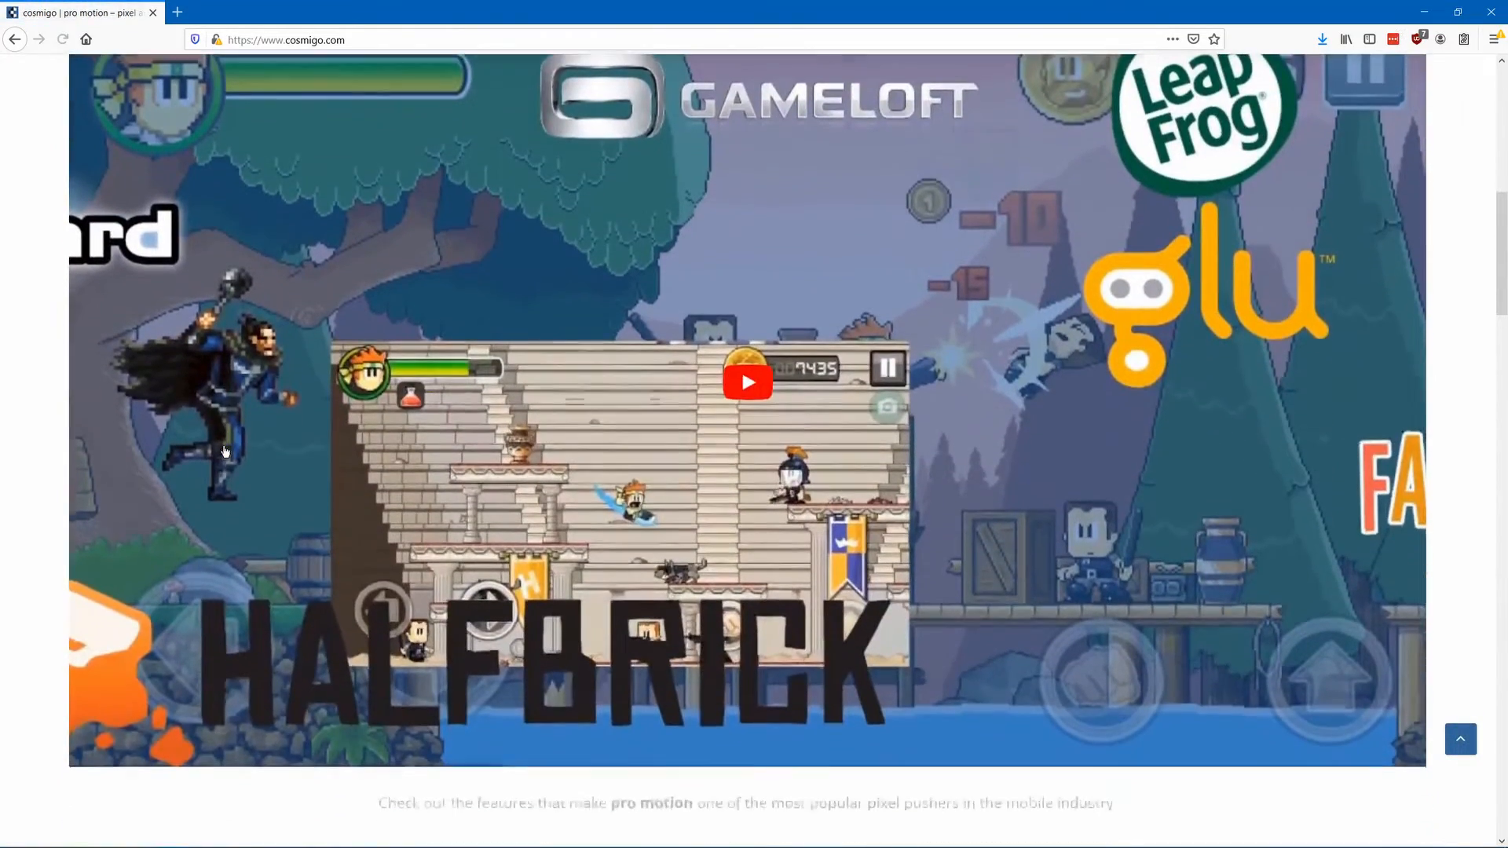
scroll("down", 3)
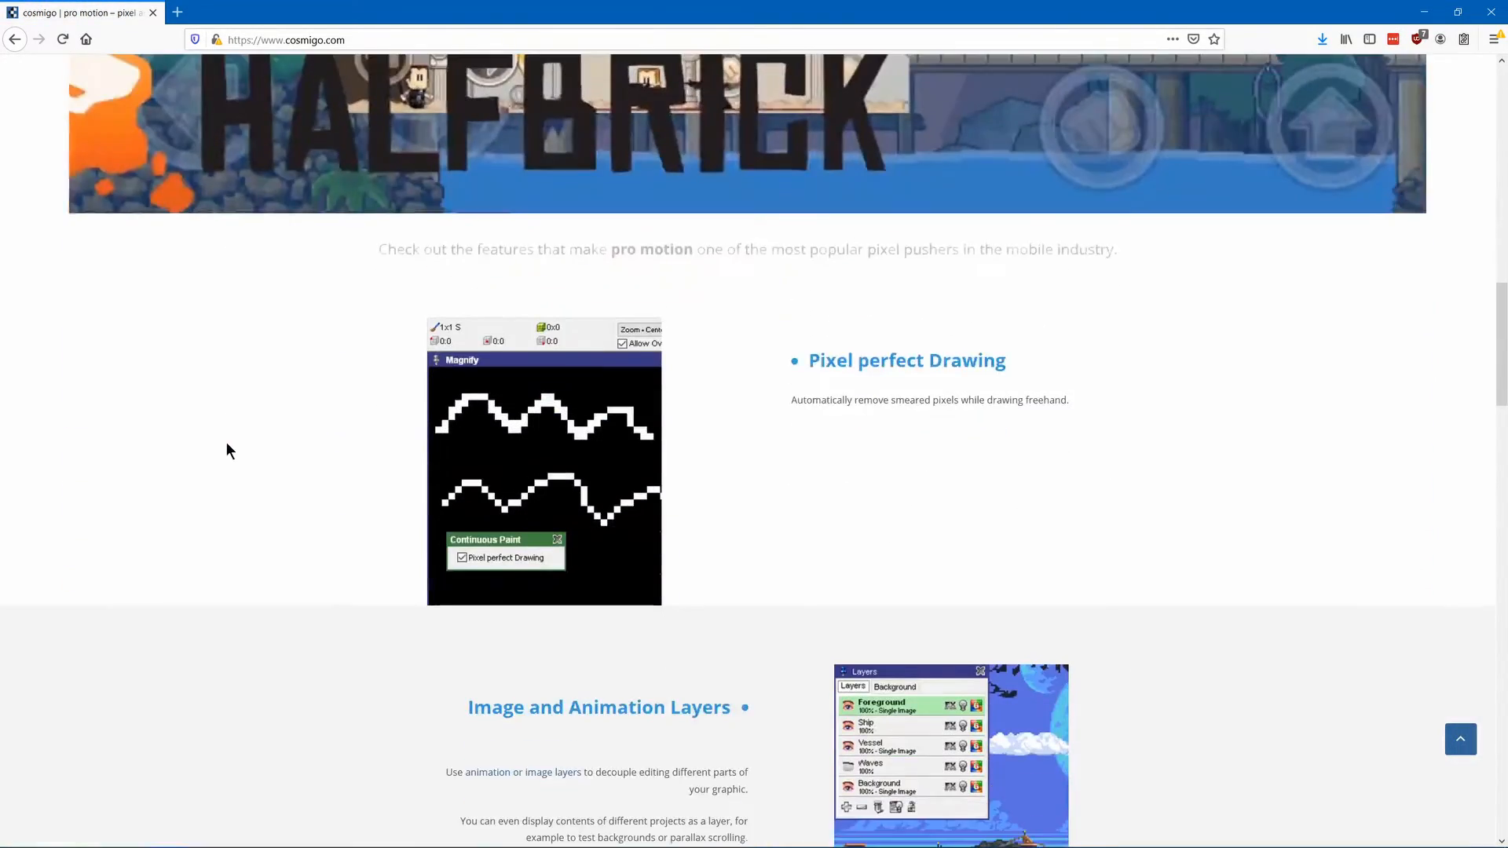
scroll("down", 3)
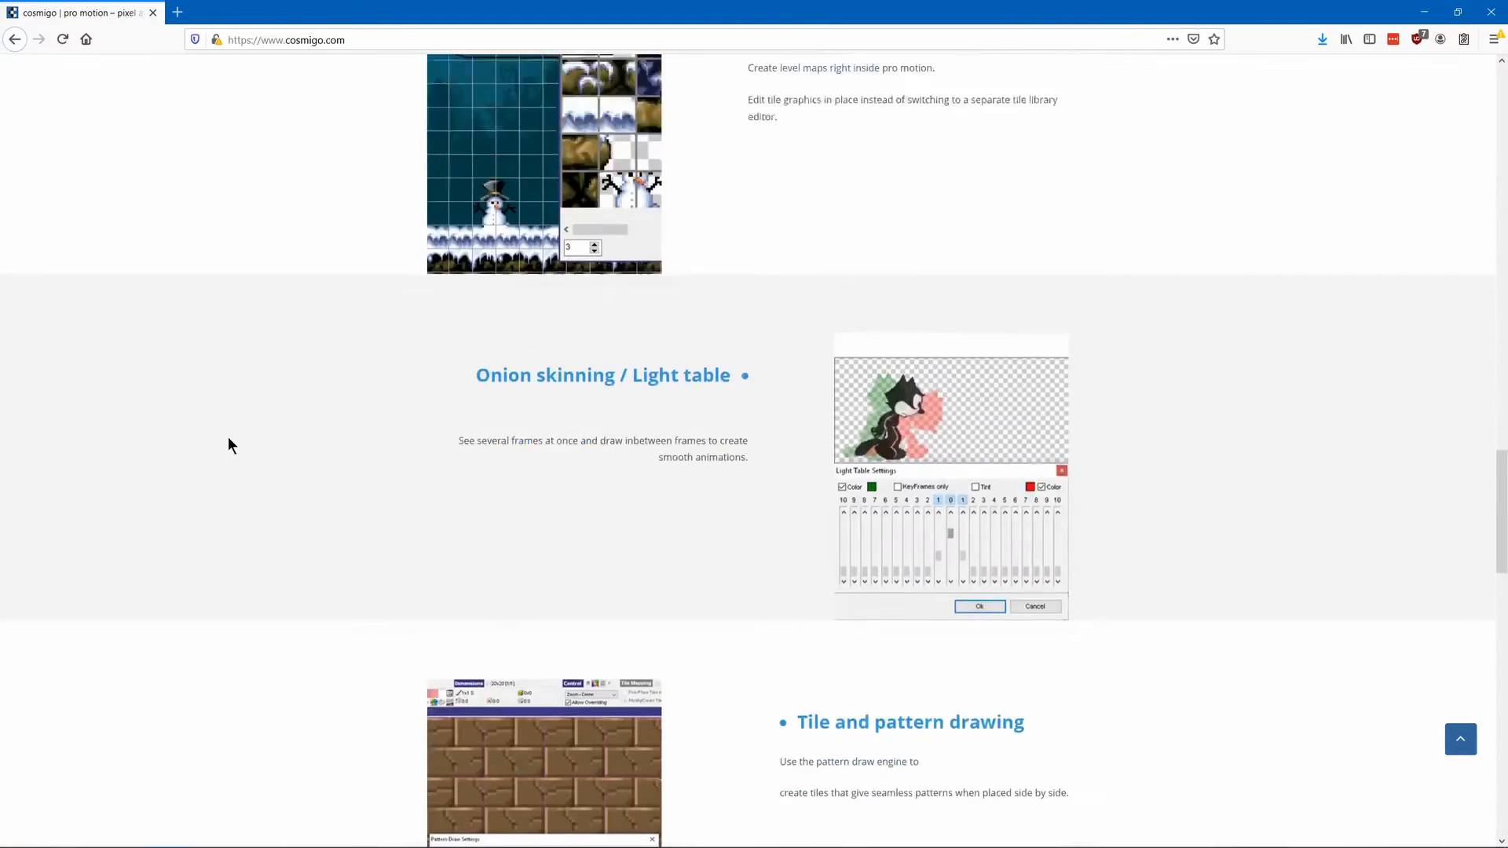
scroll("down", 3)
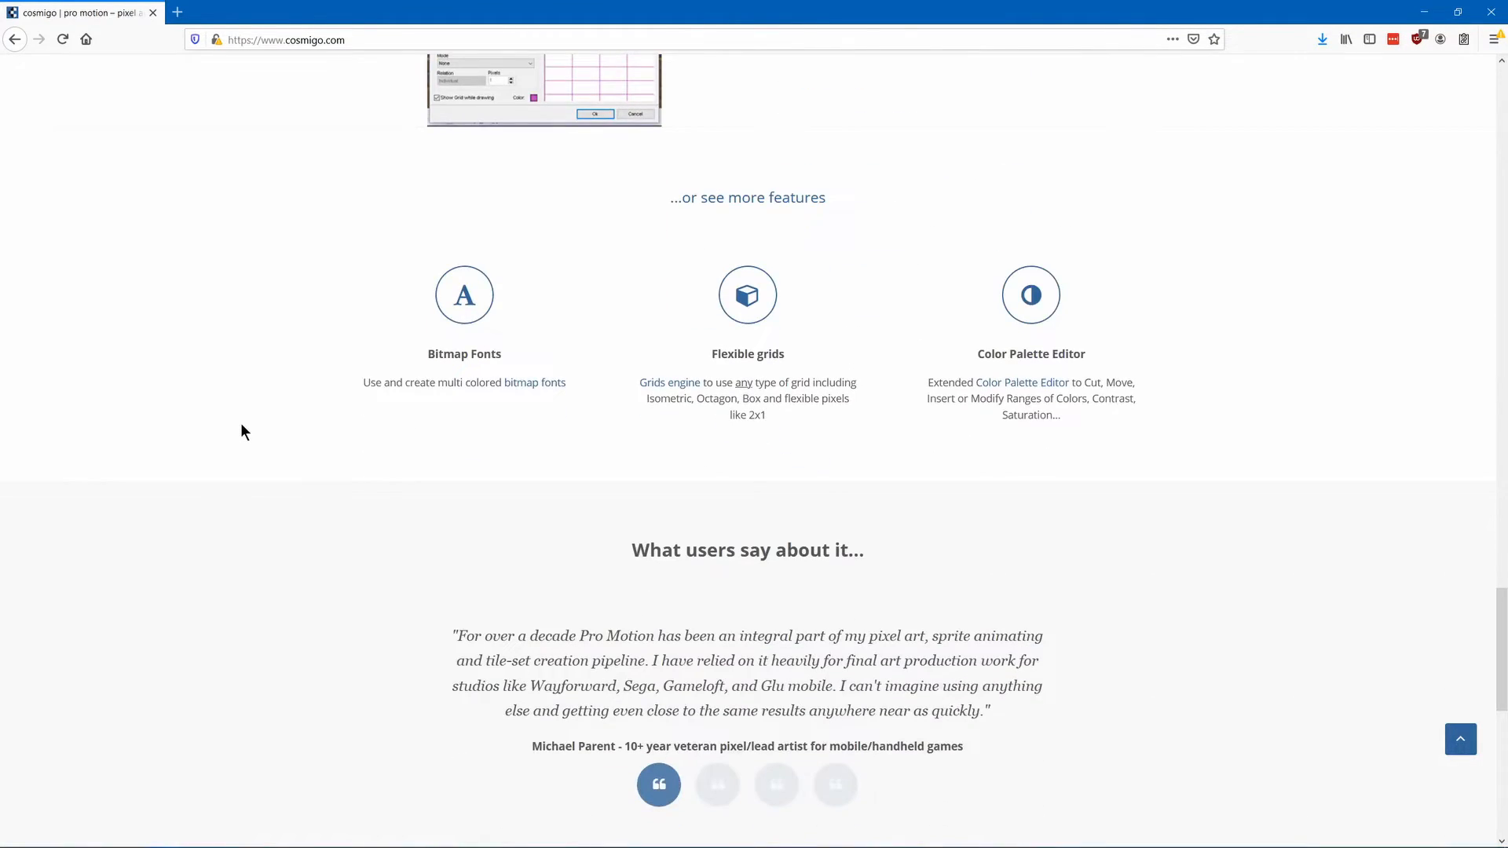
scroll("down", 3)
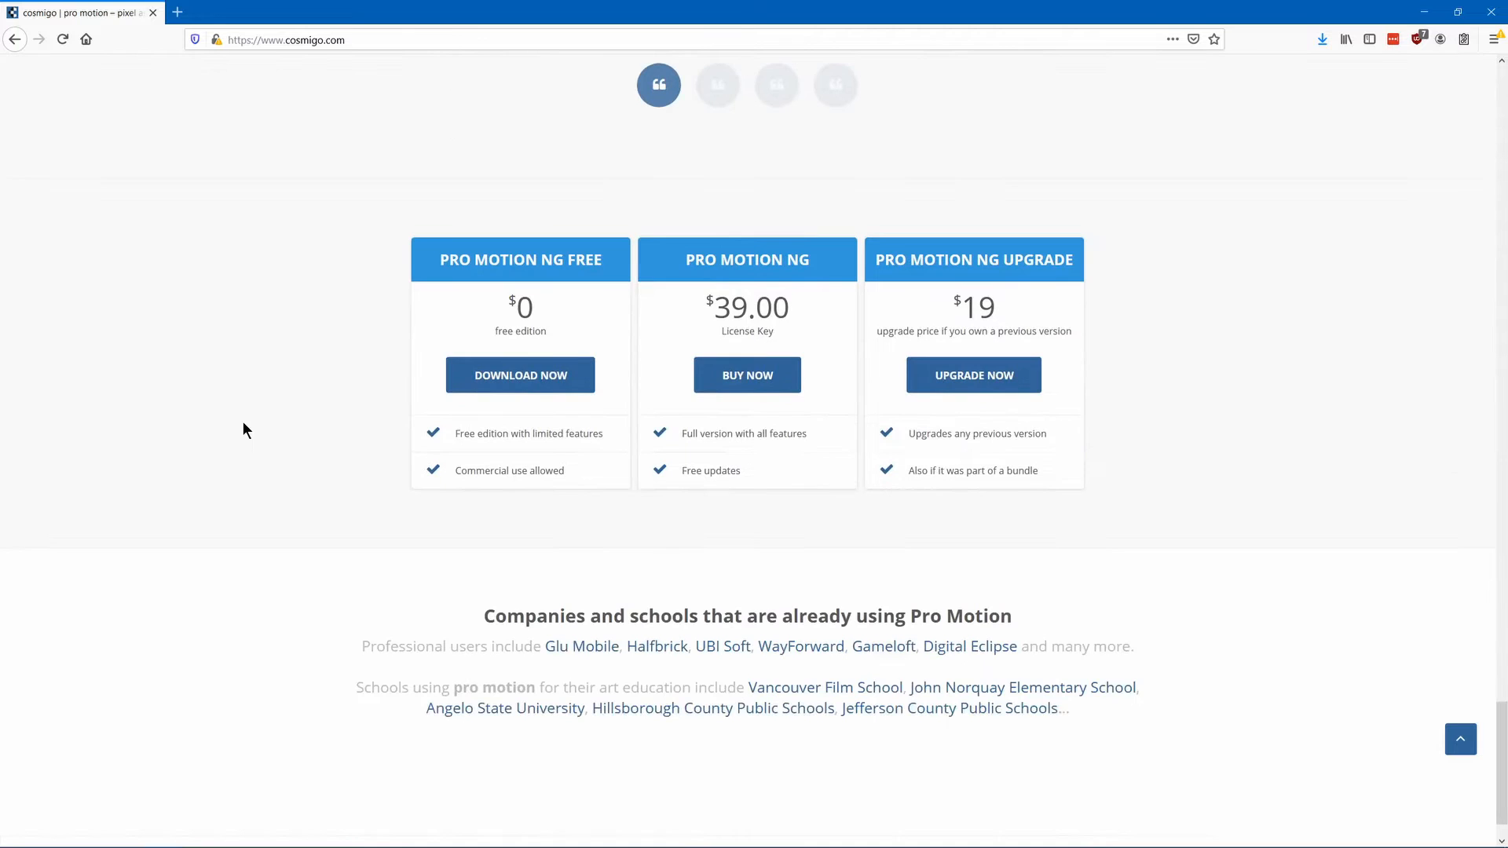
scroll("down", 3)
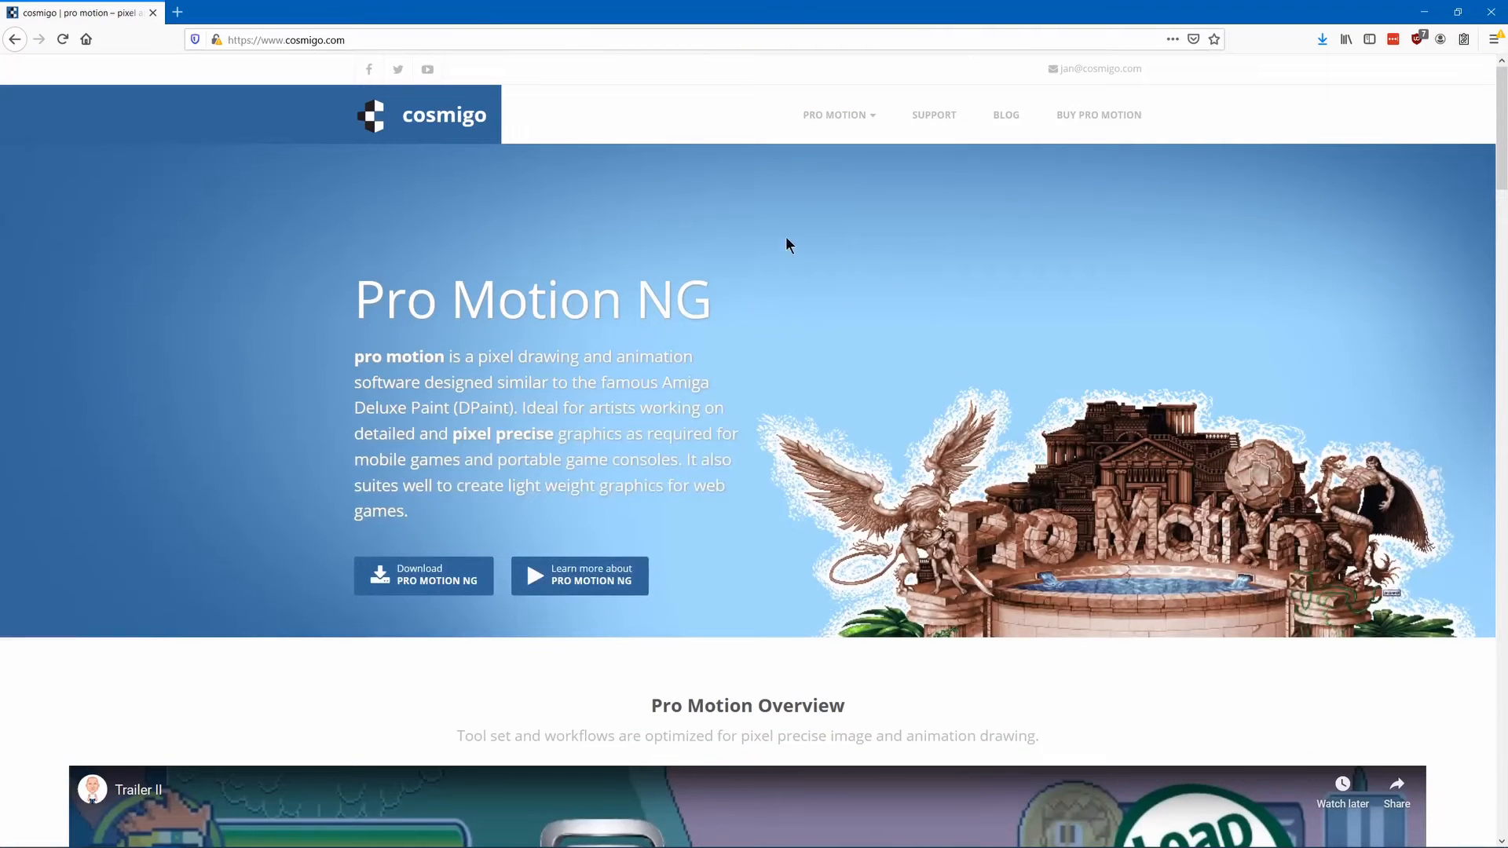
Go to Pro Motion > Overview and review the free versus full edition comparison table
left_click(836, 115)
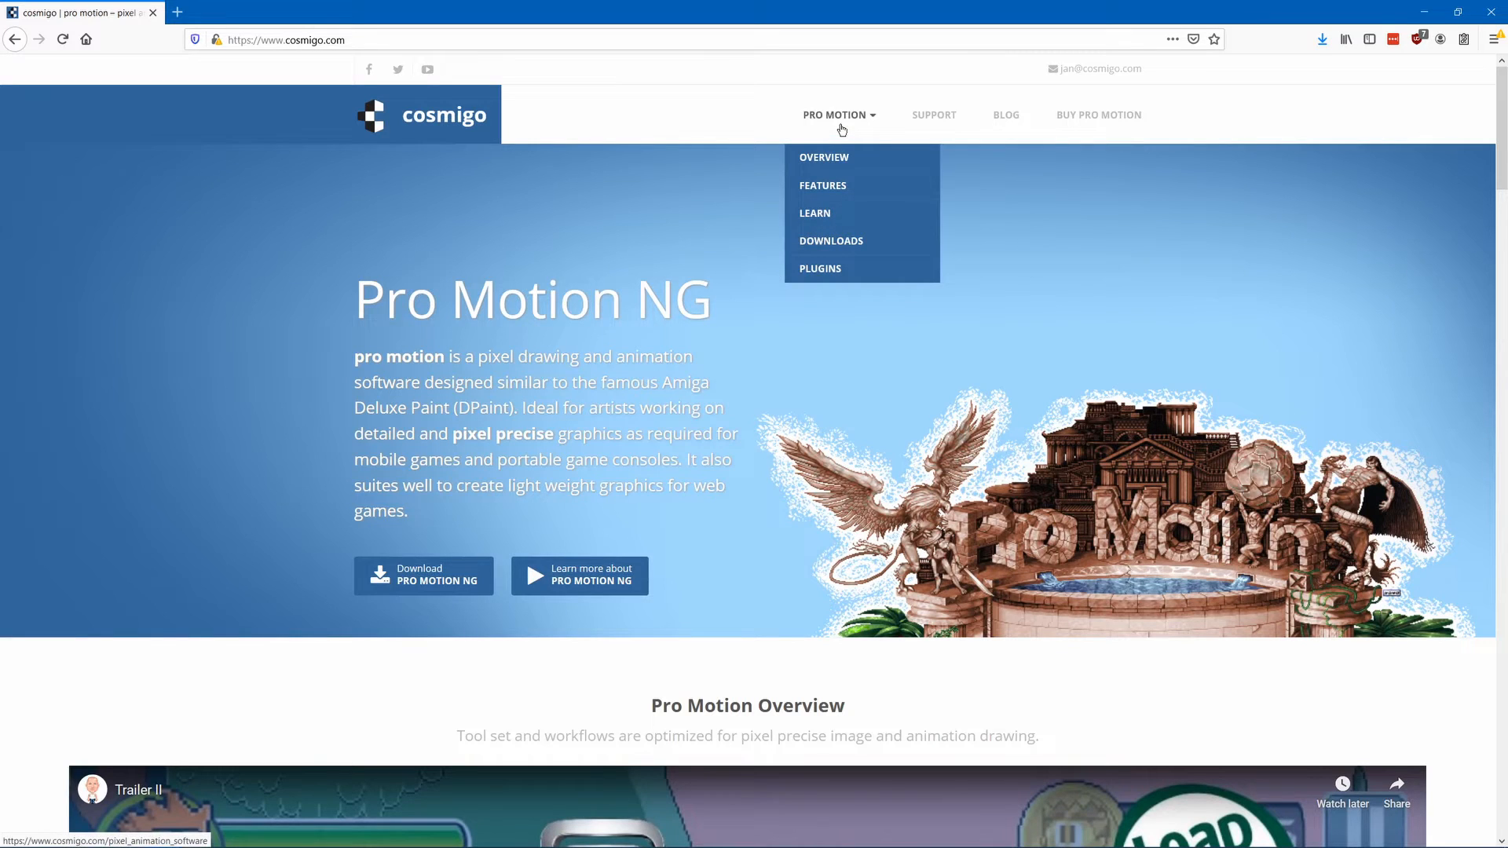
mouse_move(823, 157)
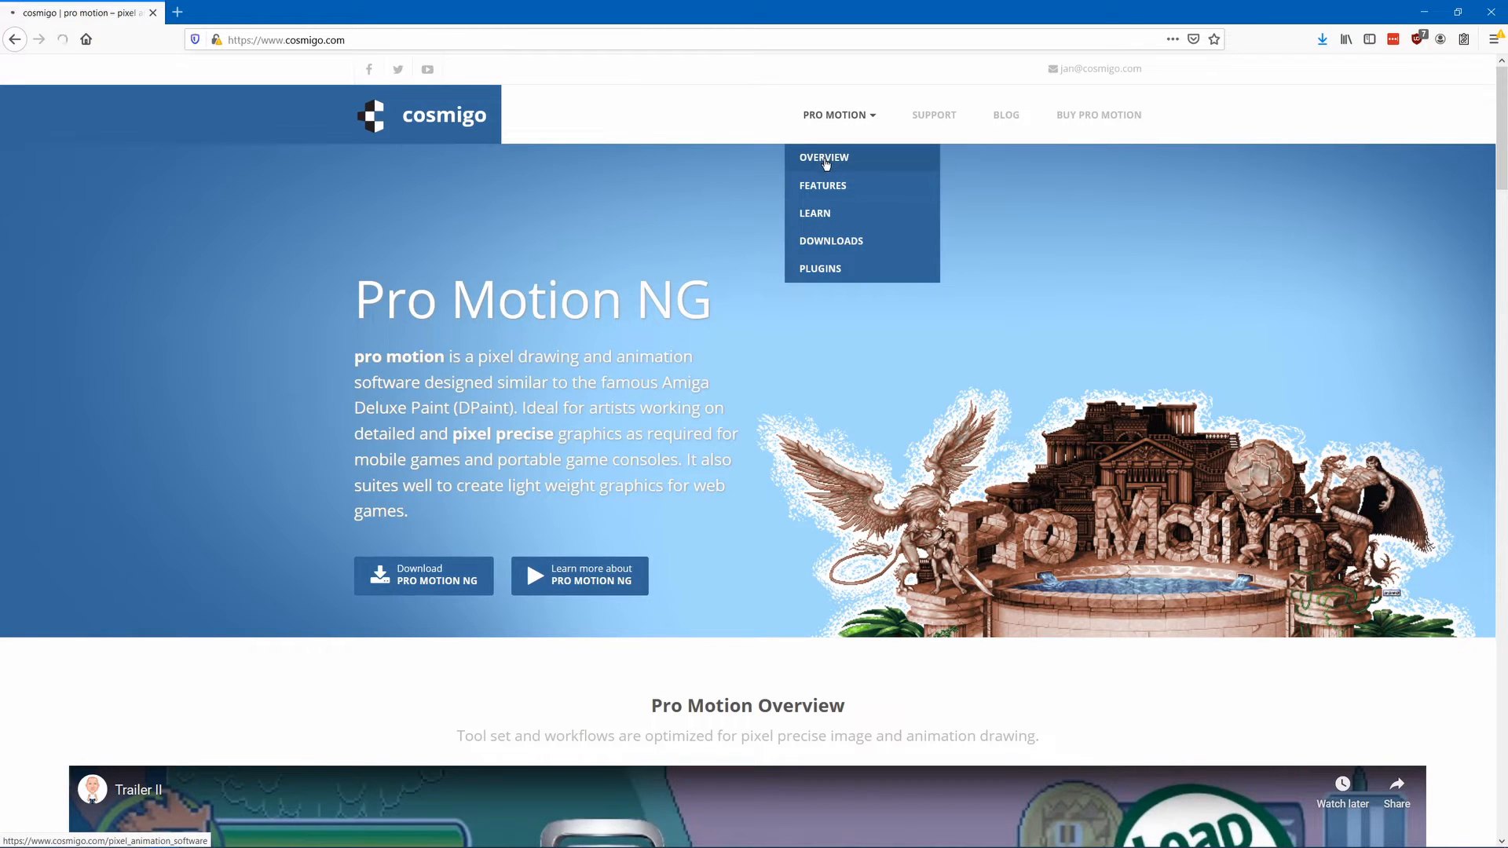
left_click(823, 157)
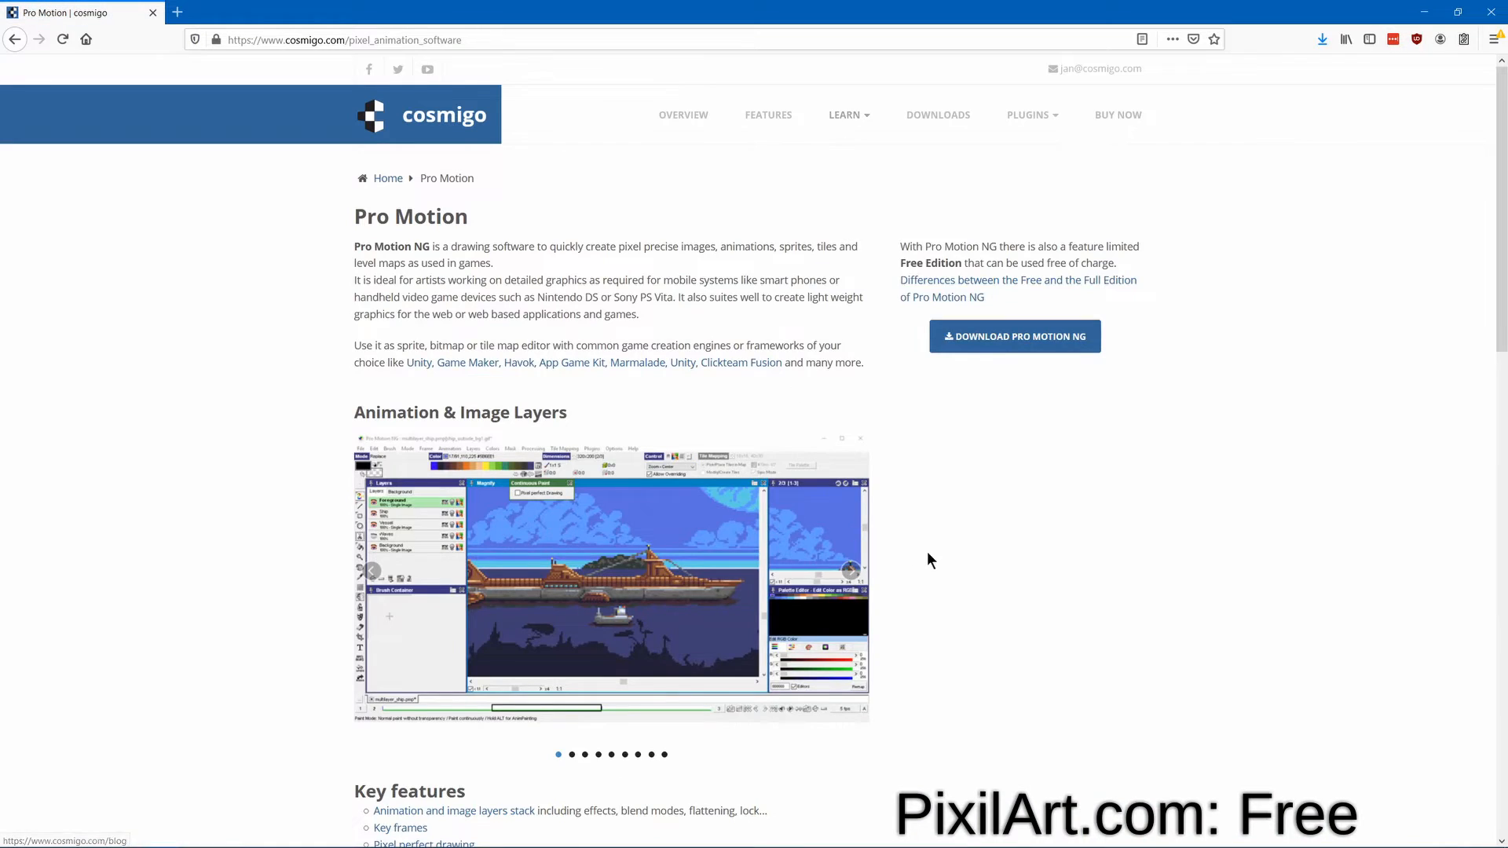
scroll("down", 3)
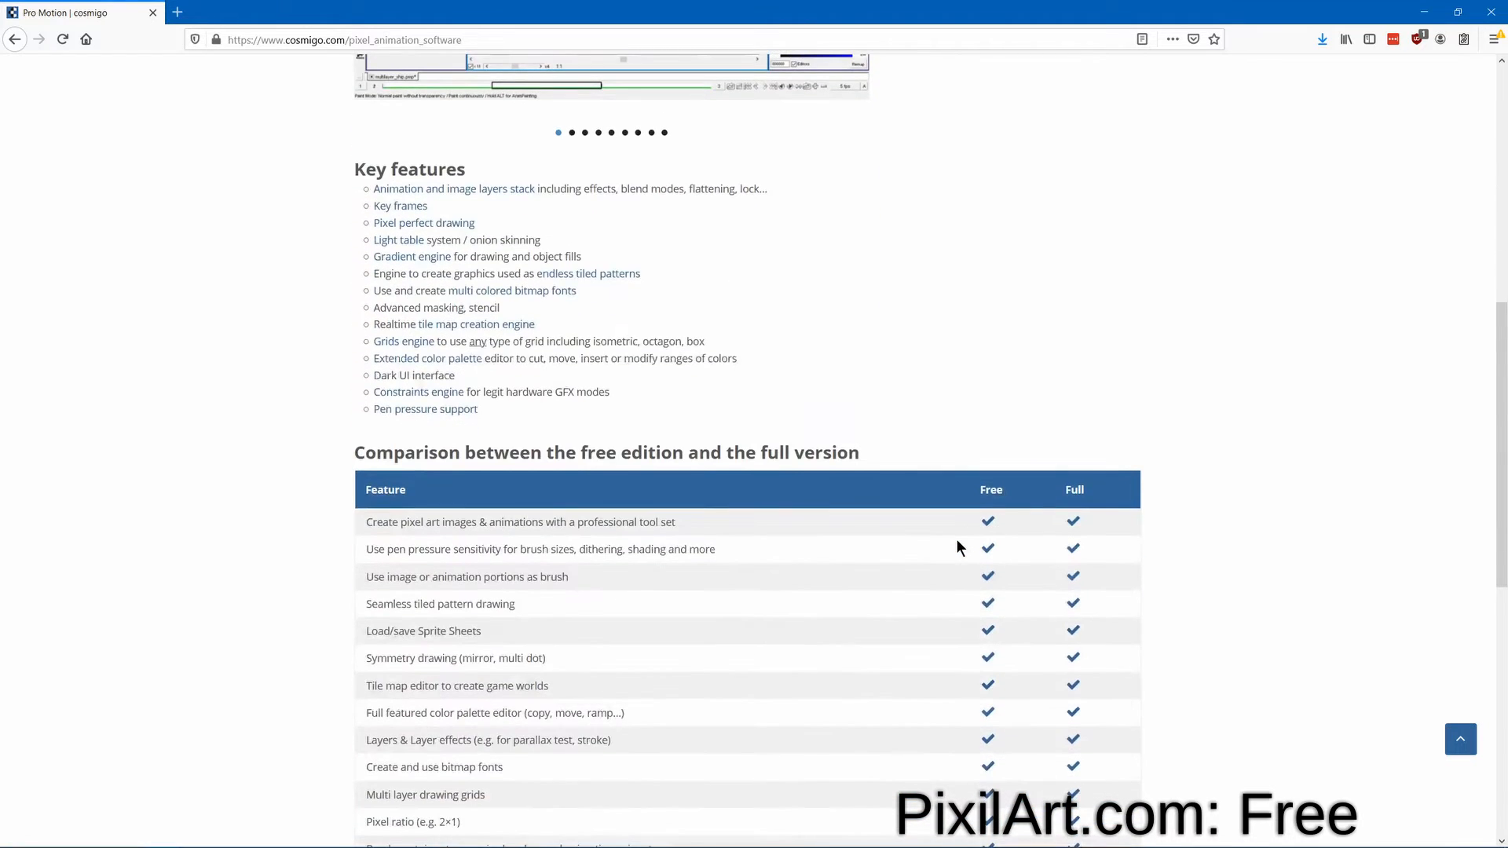
scroll("up", 3)
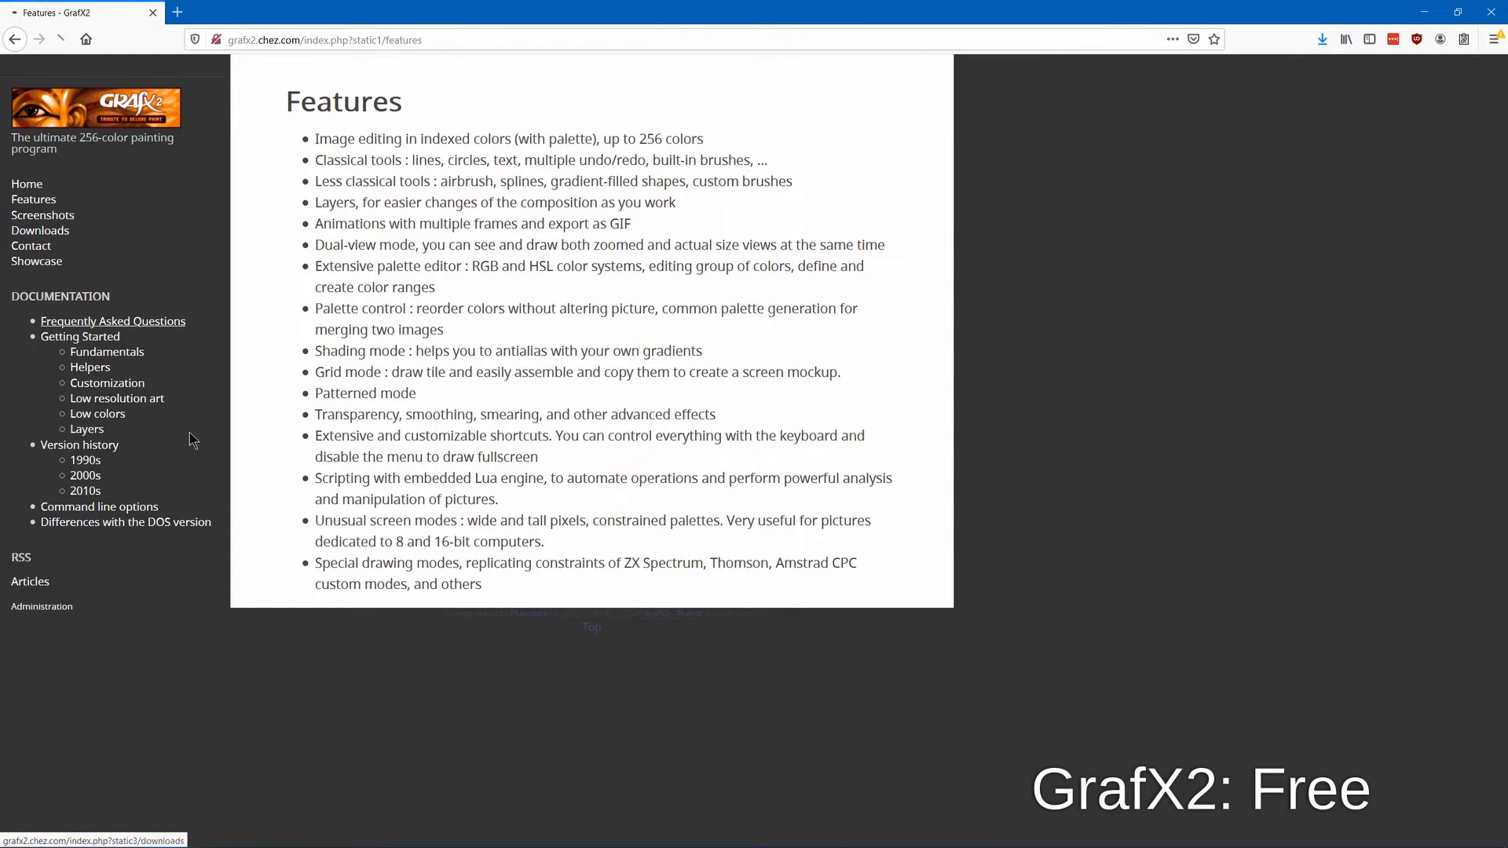
Open the GrafX2 Screenshots page from the sidebar and scroll through the gallery
left_click(42, 214)
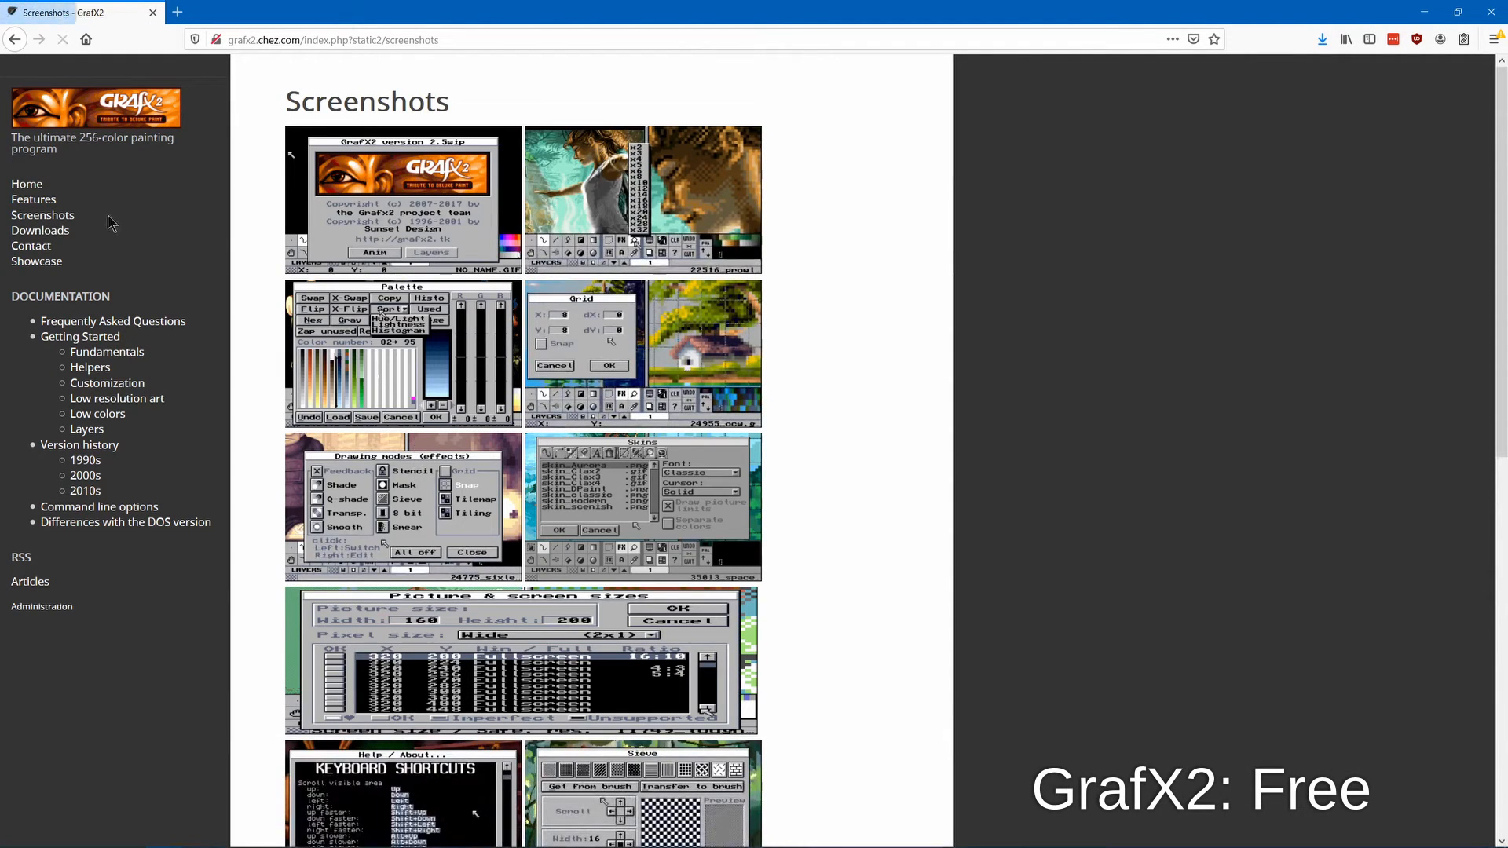
scroll("down", 3)
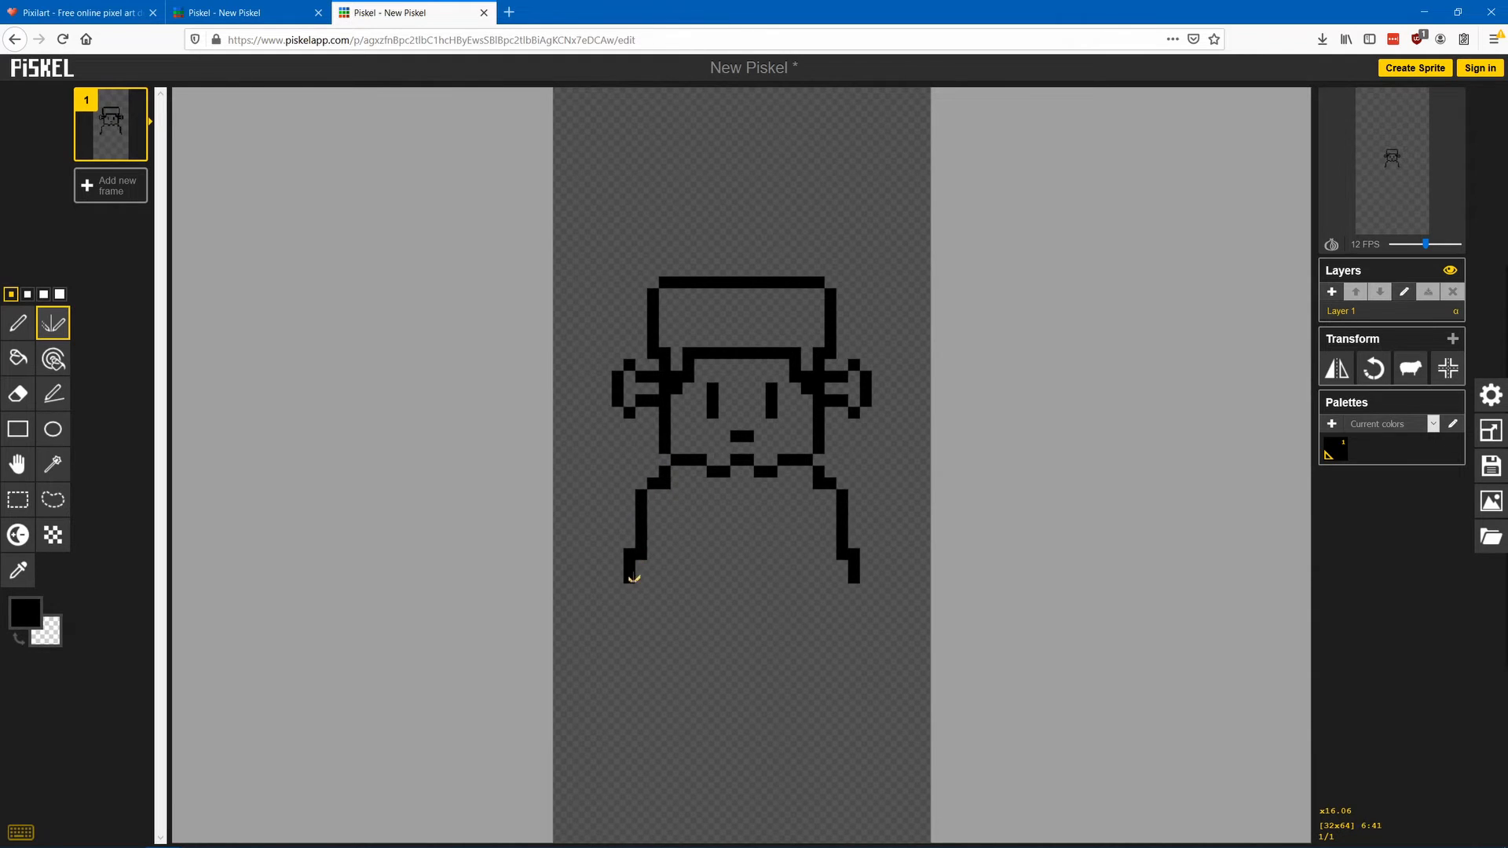
Complete the monster's black outline, then pick dark grey and green to shade the suit and colour the skin
left_click_drag(633, 578, 689, 620)
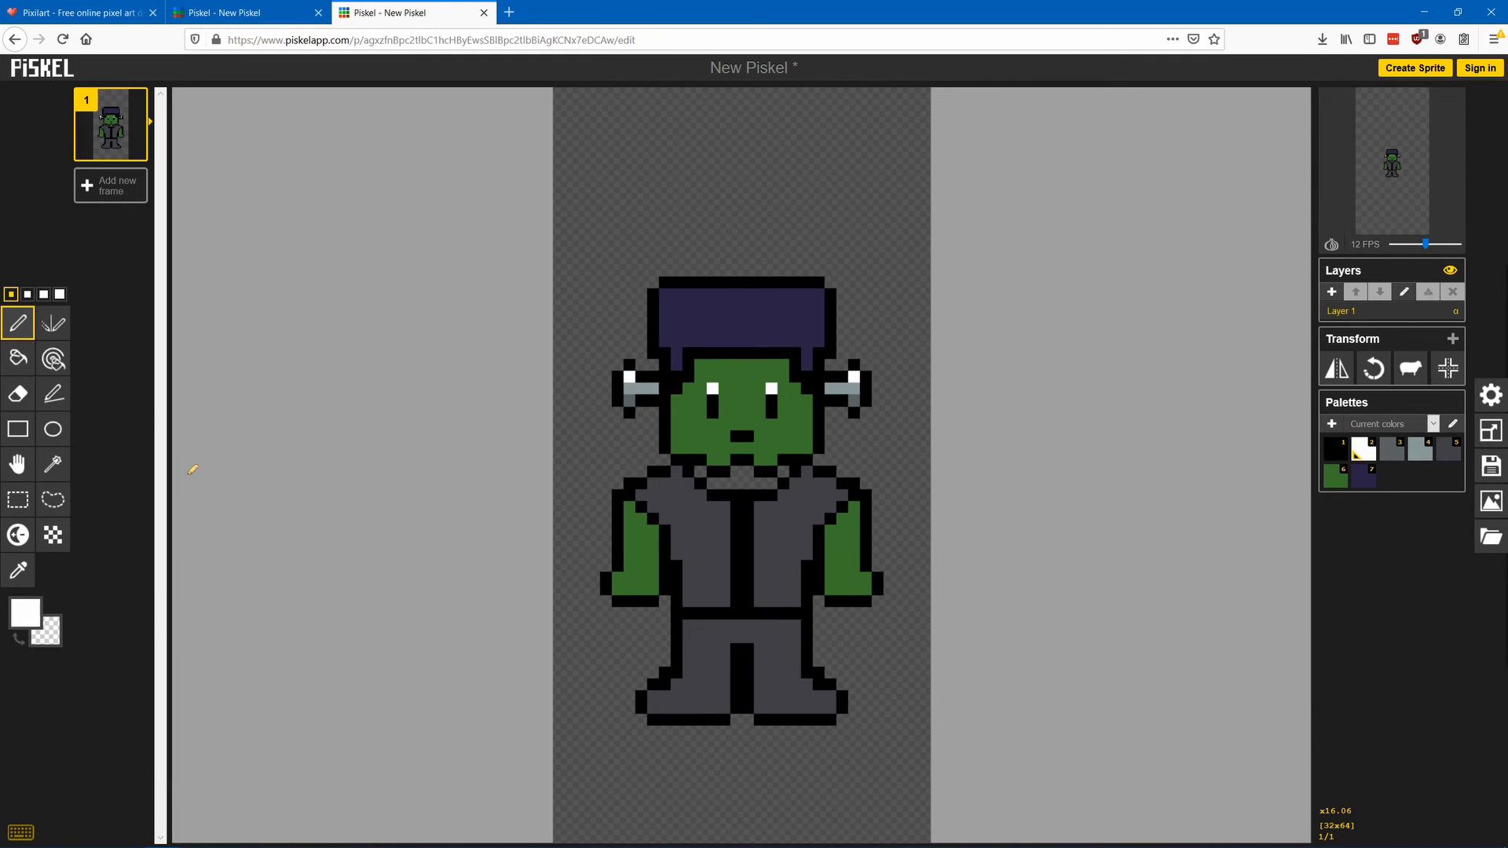
left_click(53, 323)
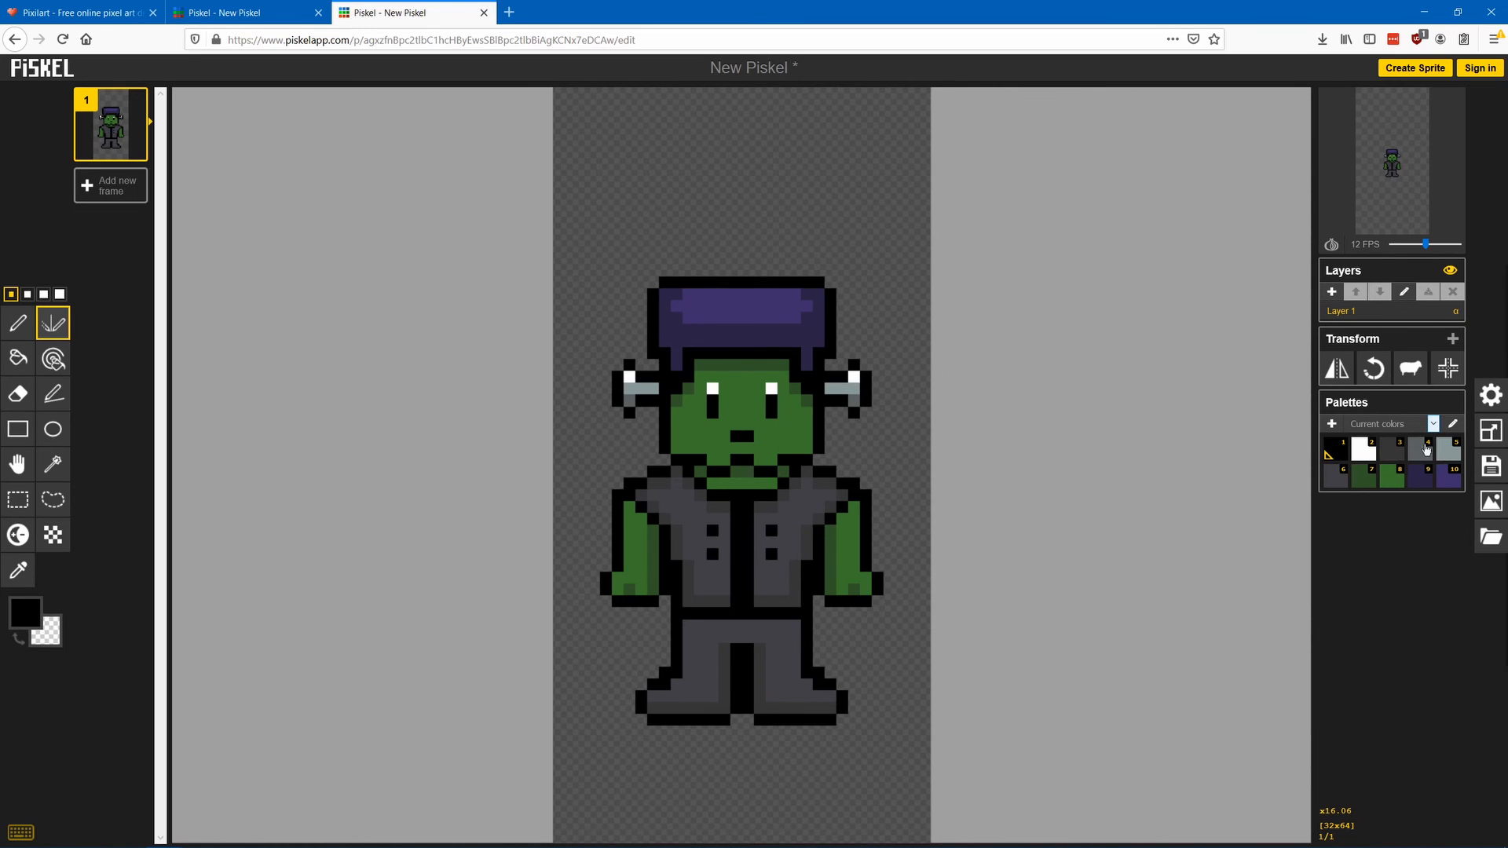
left_click(18, 322)
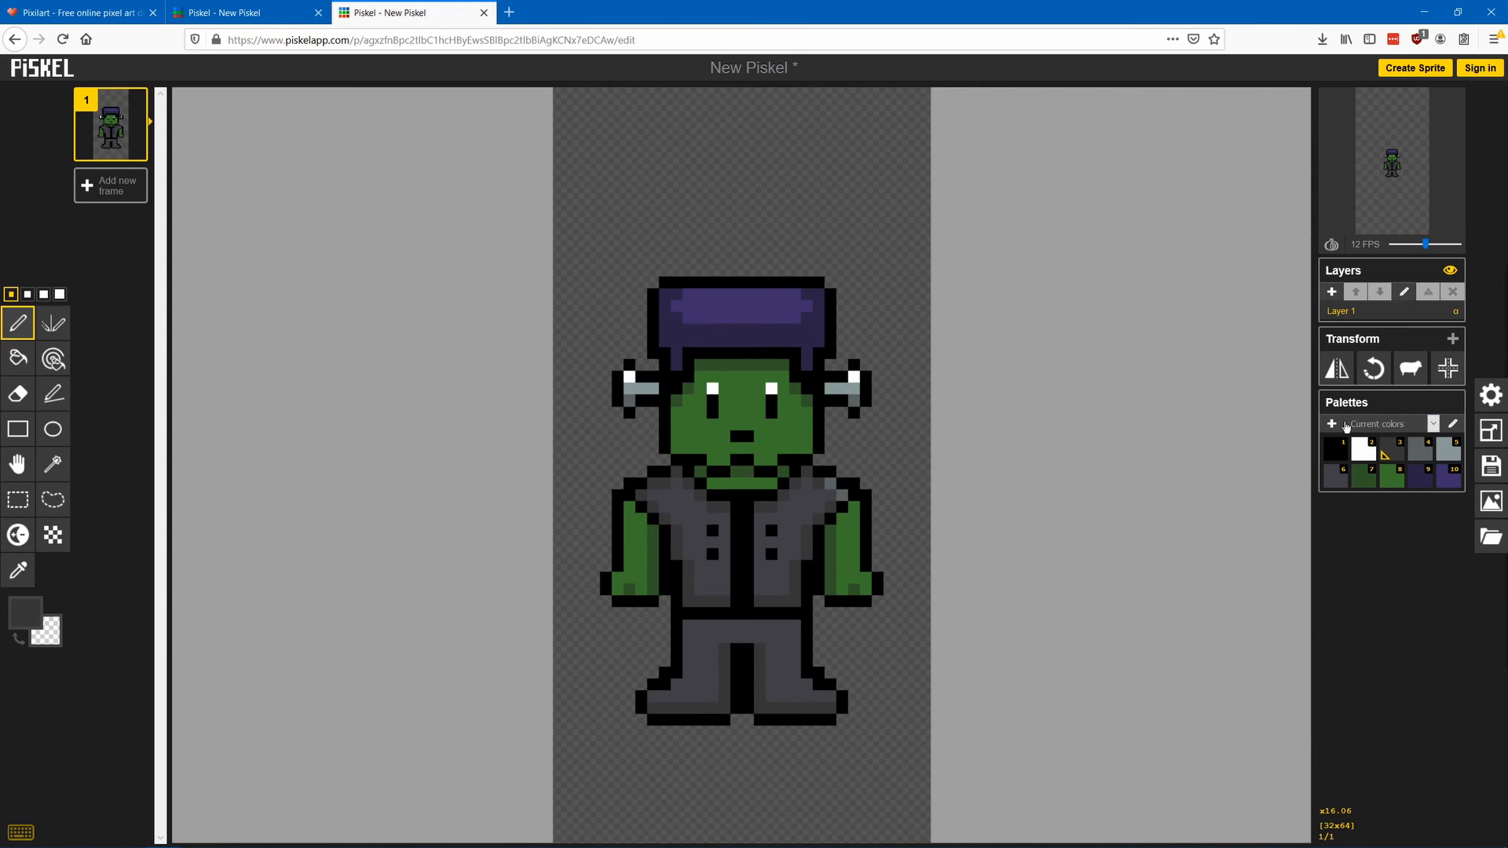
left_click(1371, 470)
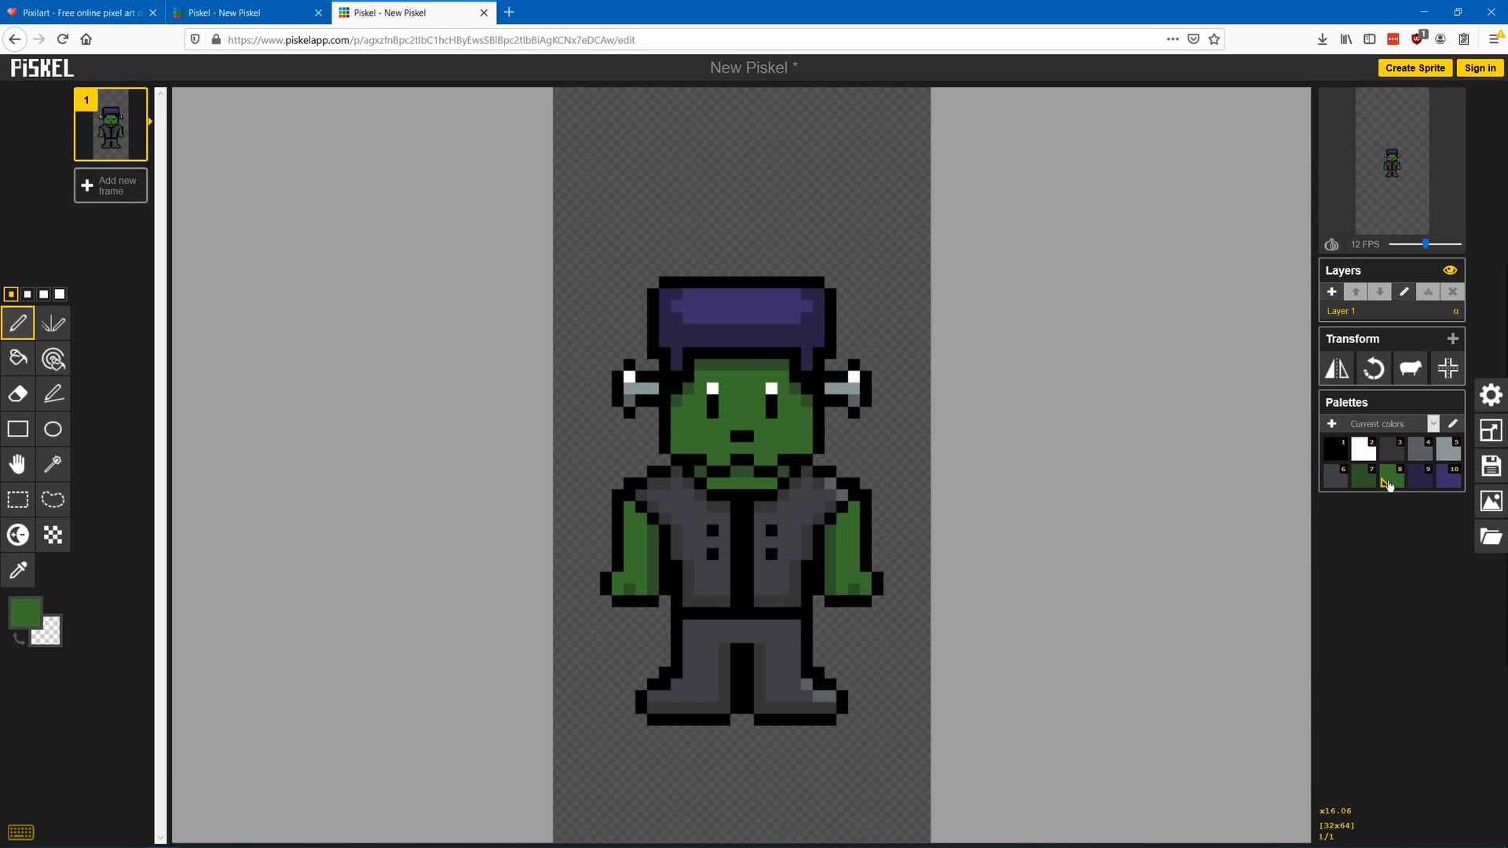